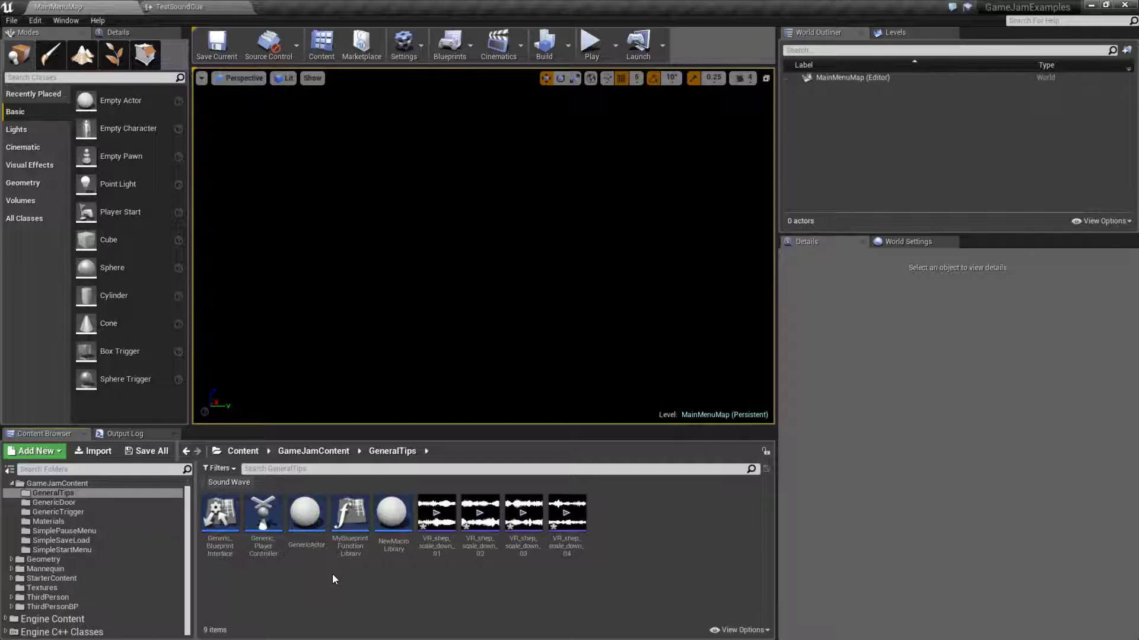
{"action": "mouse_move", "coordinate": [352, 589]}
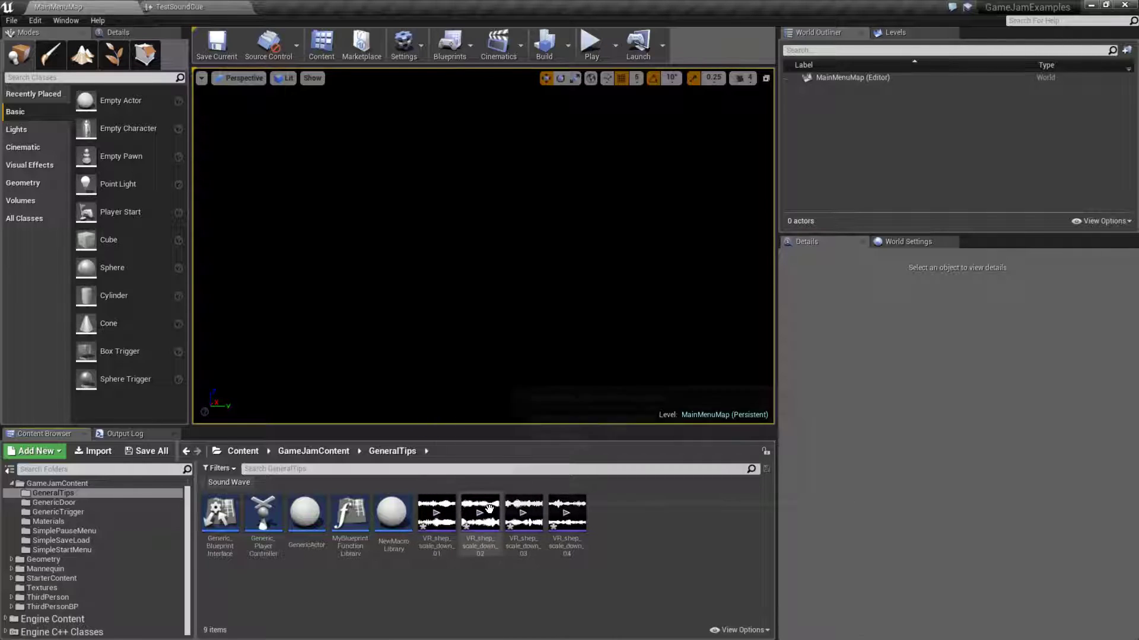
Step: Open GenericActor and add a Play Sound 2D node playing a VR_shep_scale_down wave
{"action": "double_click", "coordinate": [305, 511]}
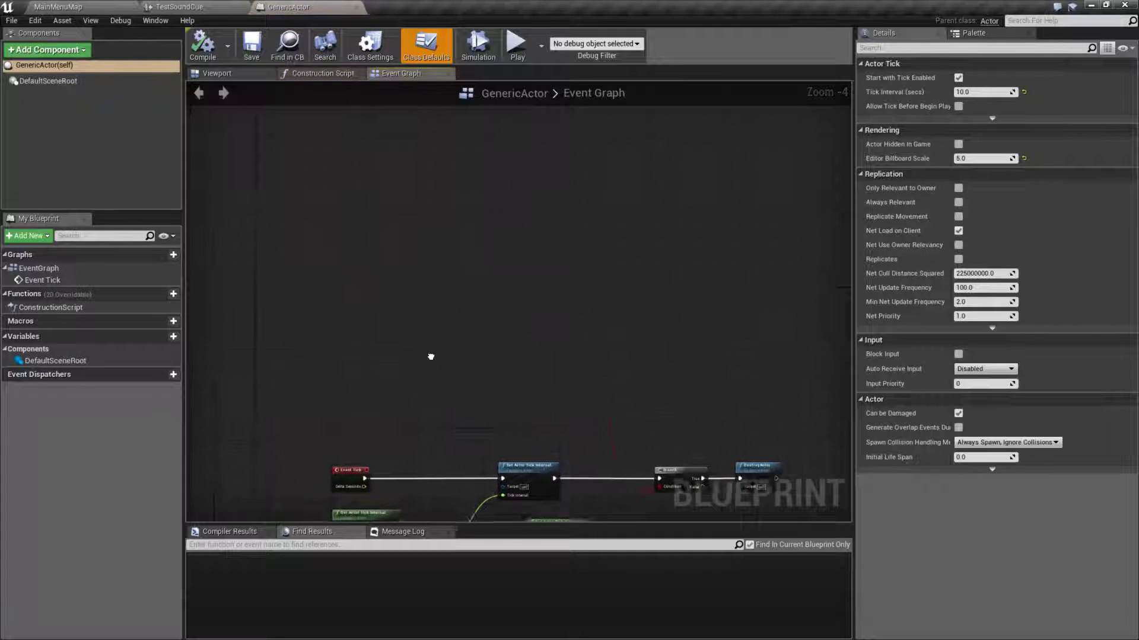
{"action": "type", "text": "play sou"}
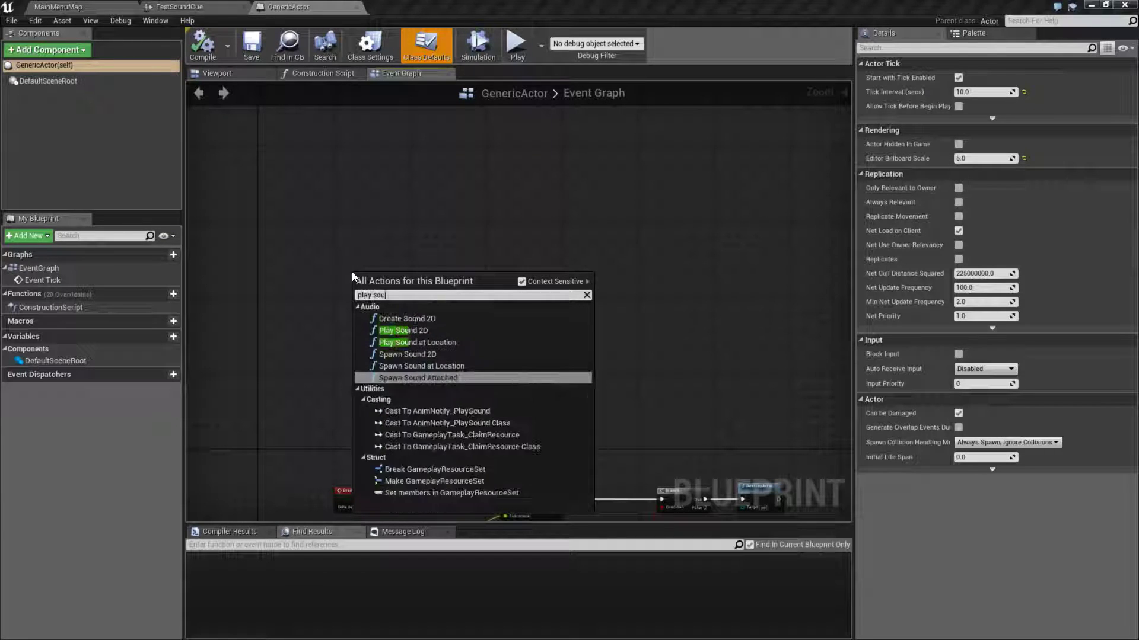
{"action": "mouse_move", "coordinate": [398, 330]}
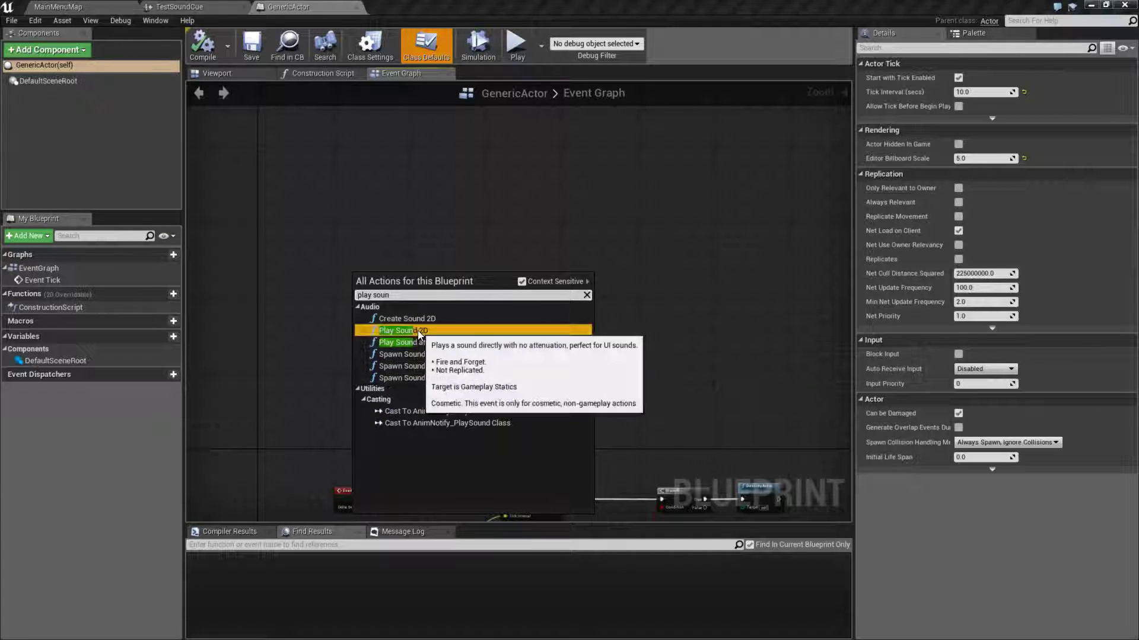
{"action": "left_click", "coordinate": [405, 330]}
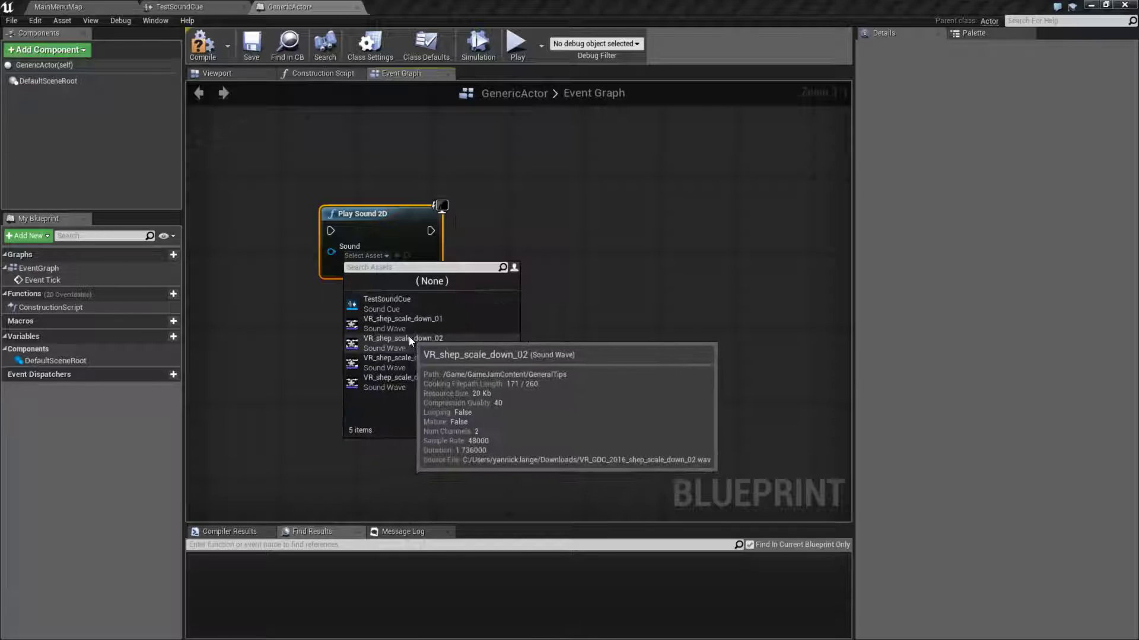
{"action": "left_click", "coordinate": [402, 338]}
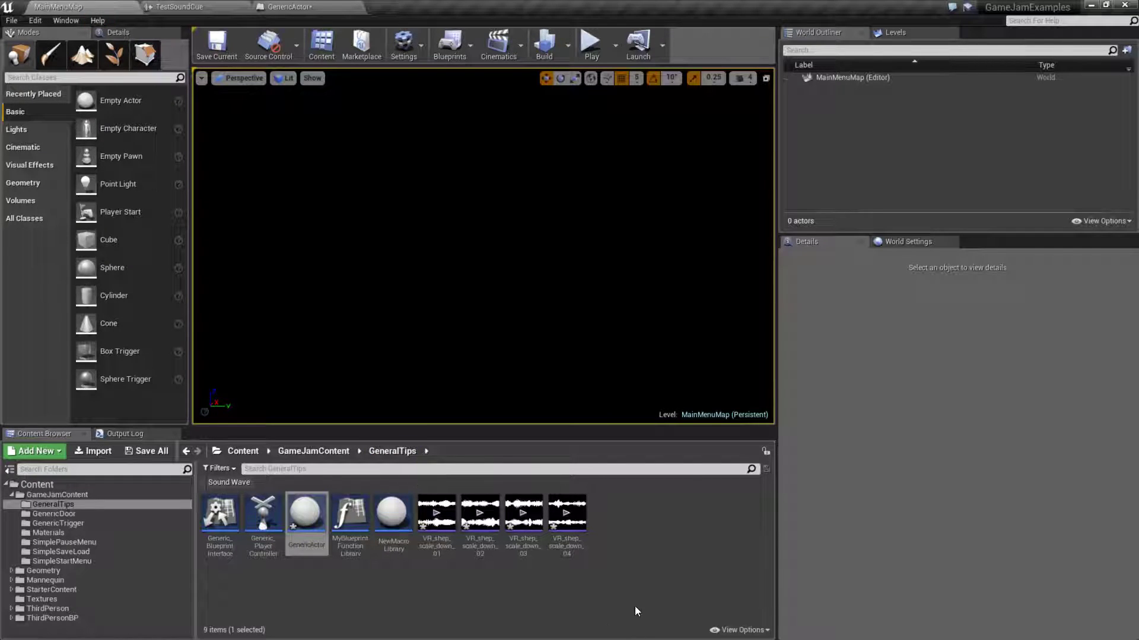
Step: Add a Select node to GenericActor, save the Blueprint, and return to the map editor
{"action": "left_click", "coordinate": [285, 7]}
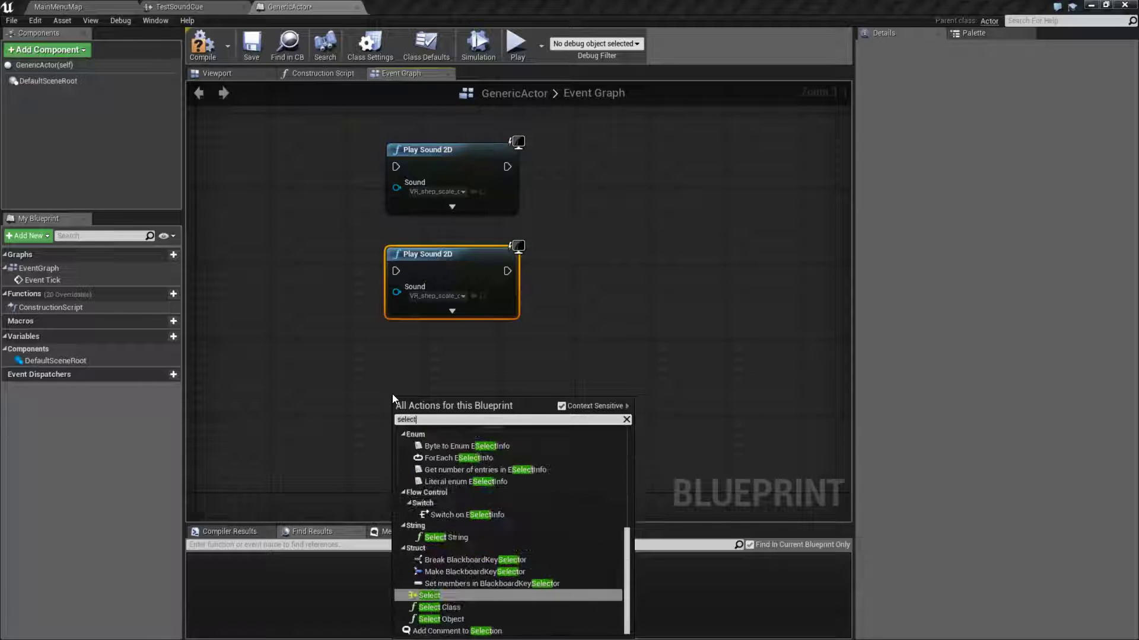
{"action": "left_click", "coordinate": [427, 595]}
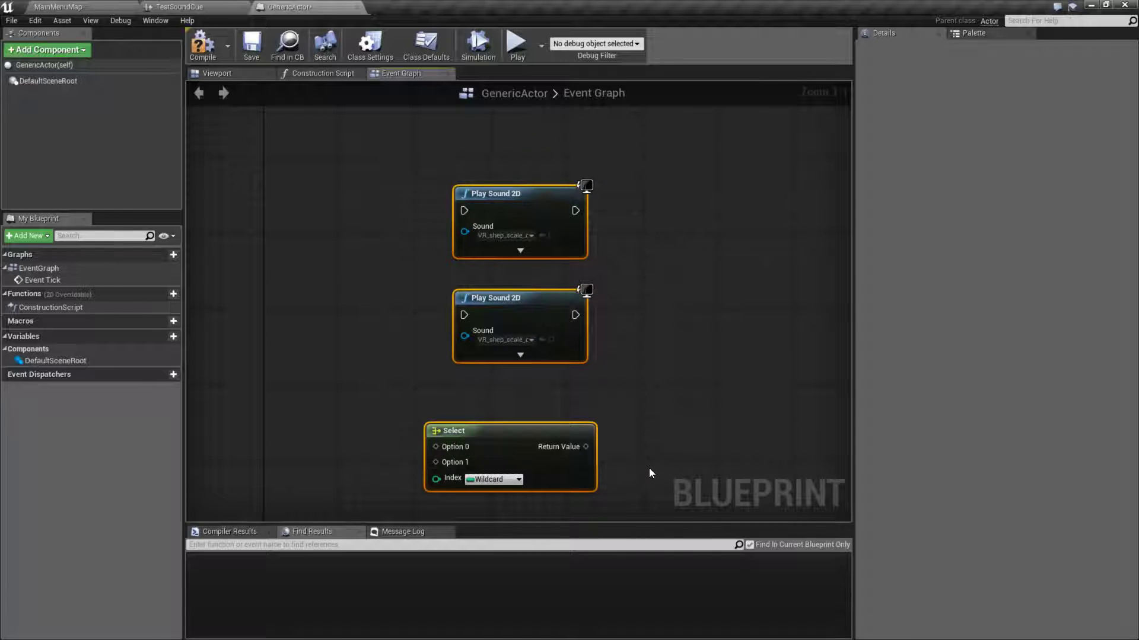
{"action": "left_click", "coordinate": [251, 45]}
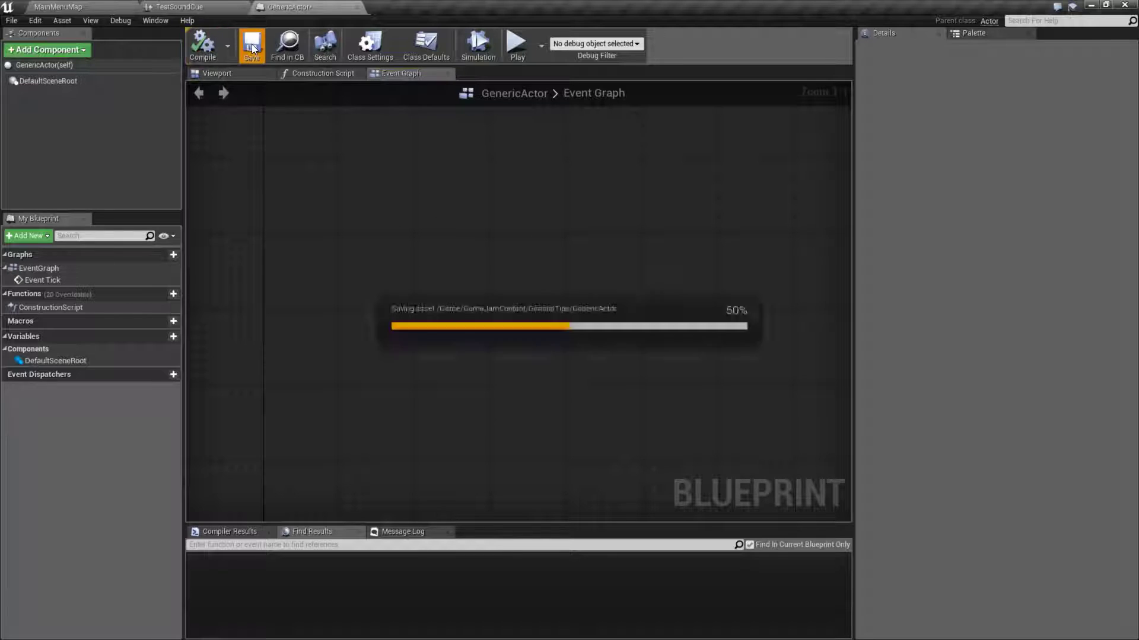
{"action": "left_click", "coordinate": [251, 43]}
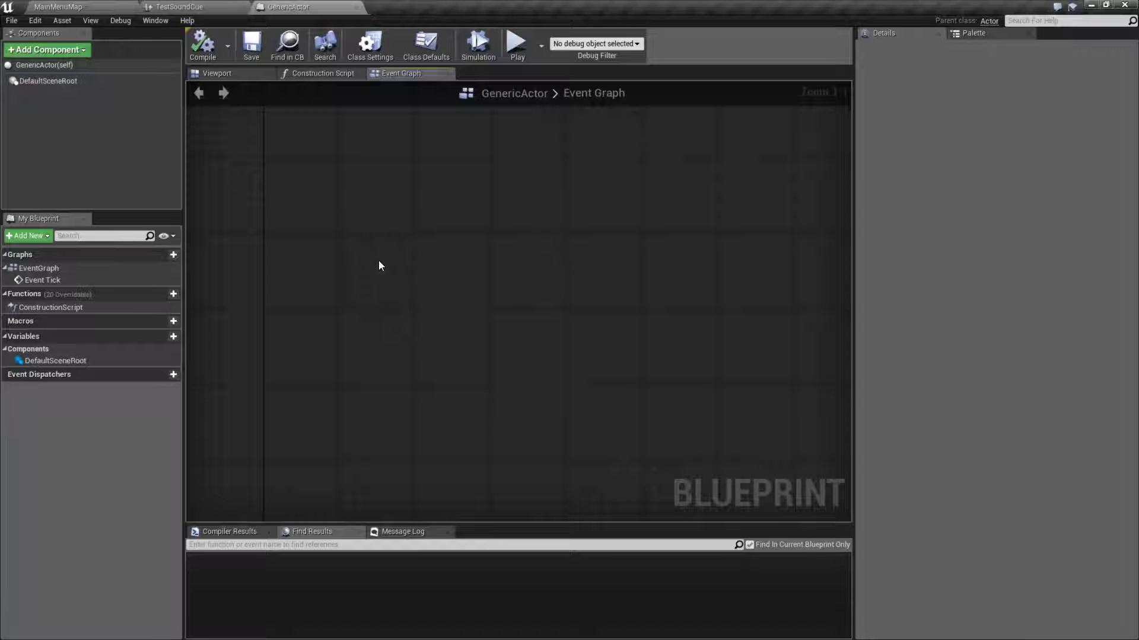
{"action": "left_click", "coordinate": [58, 7]}
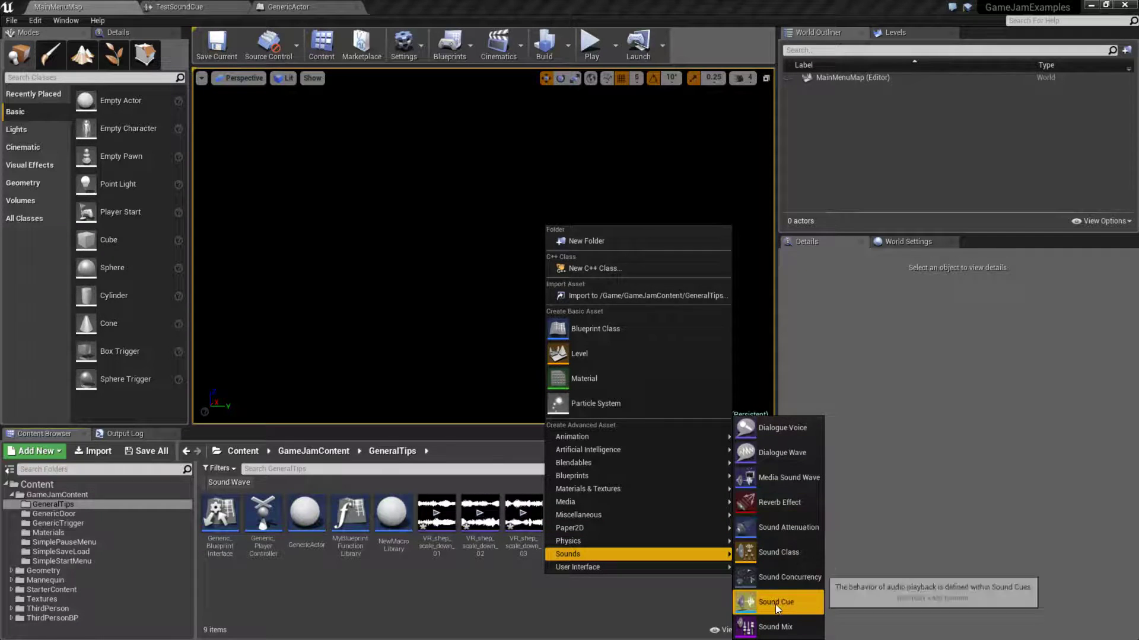
Step: Create the VRSoundCue Sound Cue asset and open it in the Sound Cue editor
{"action": "left_click", "coordinate": [776, 602]}
{"action": "type", "text": "VRSoundCue"}
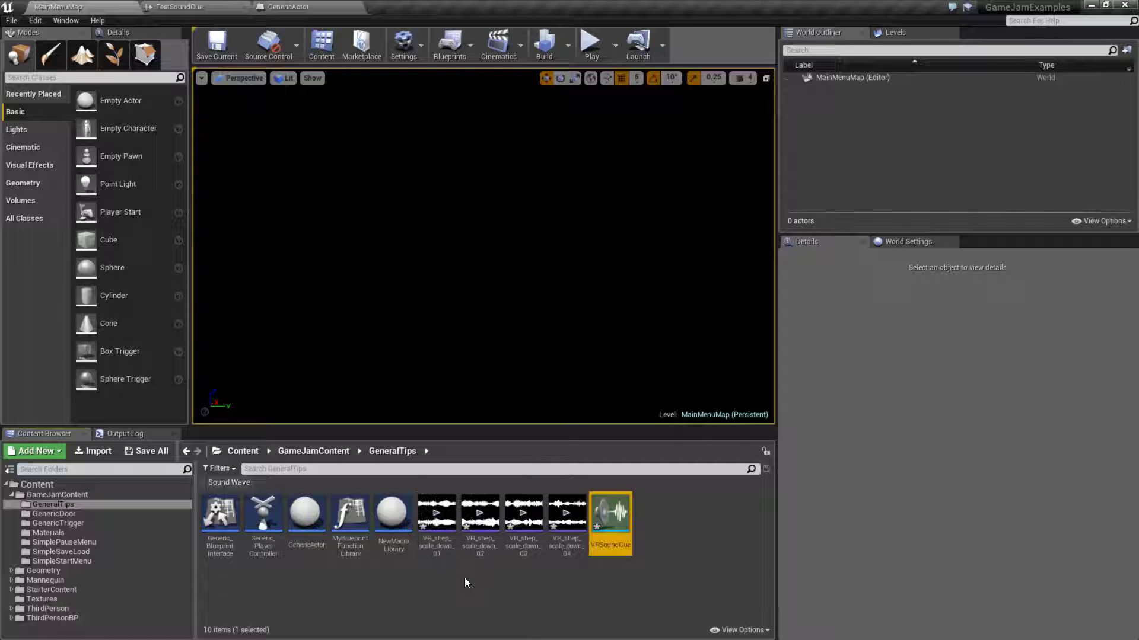
{"action": "double_click", "coordinate": [610, 515]}
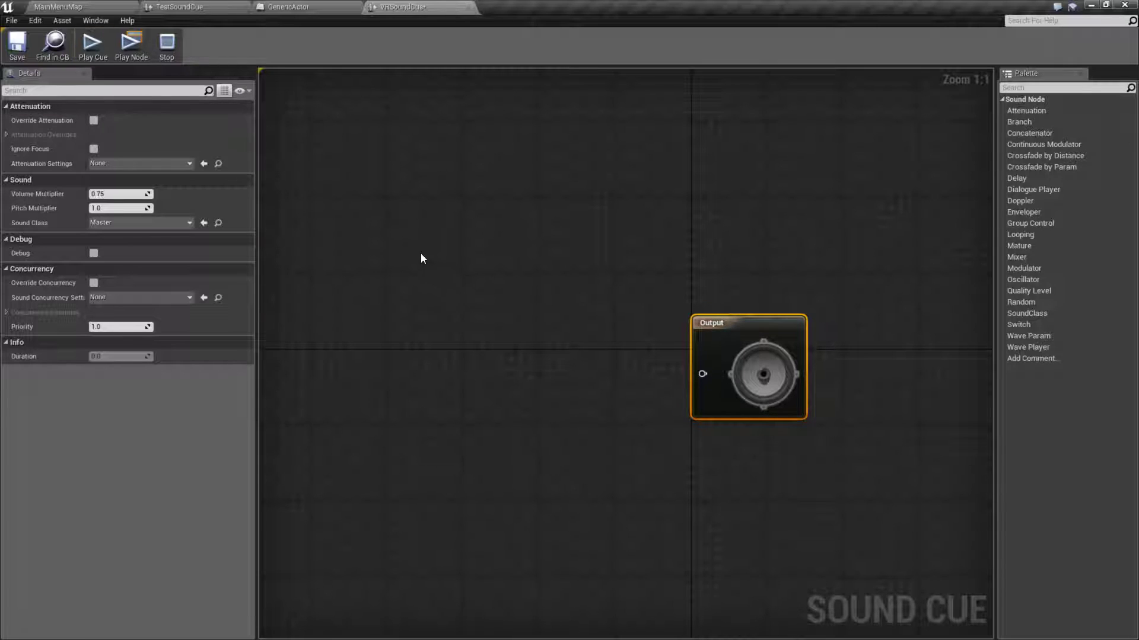
Step: Add a Wave Player using VR_shep_scale_down_01 to VRSoundCue, wired to Output
{"action": "type", "text": "wav"}
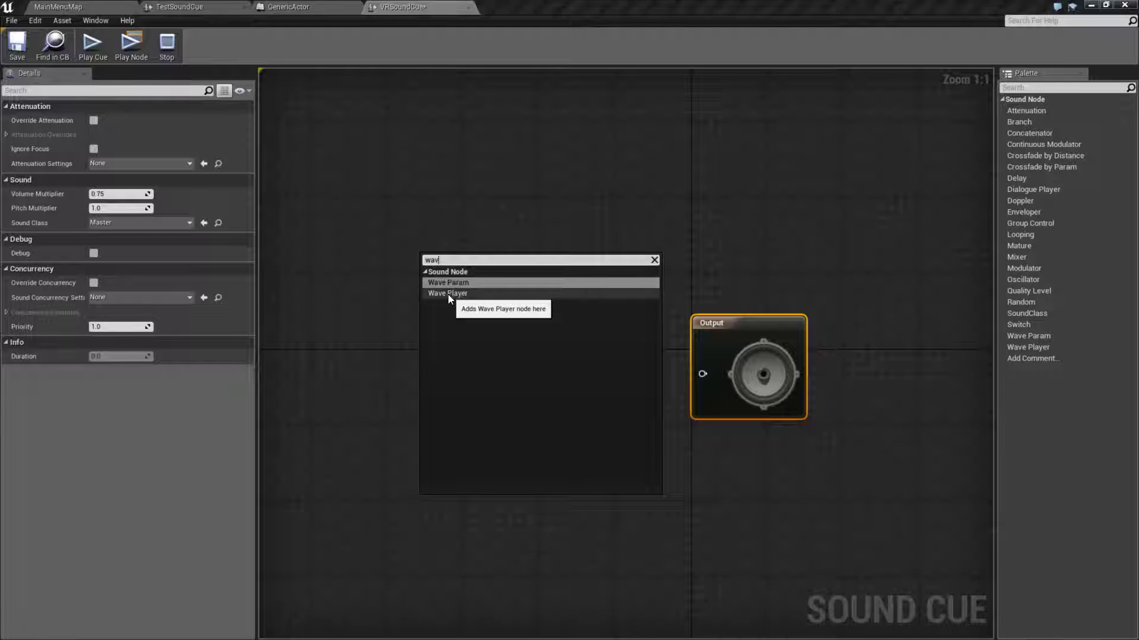
{"action": "left_click", "coordinate": [447, 294]}
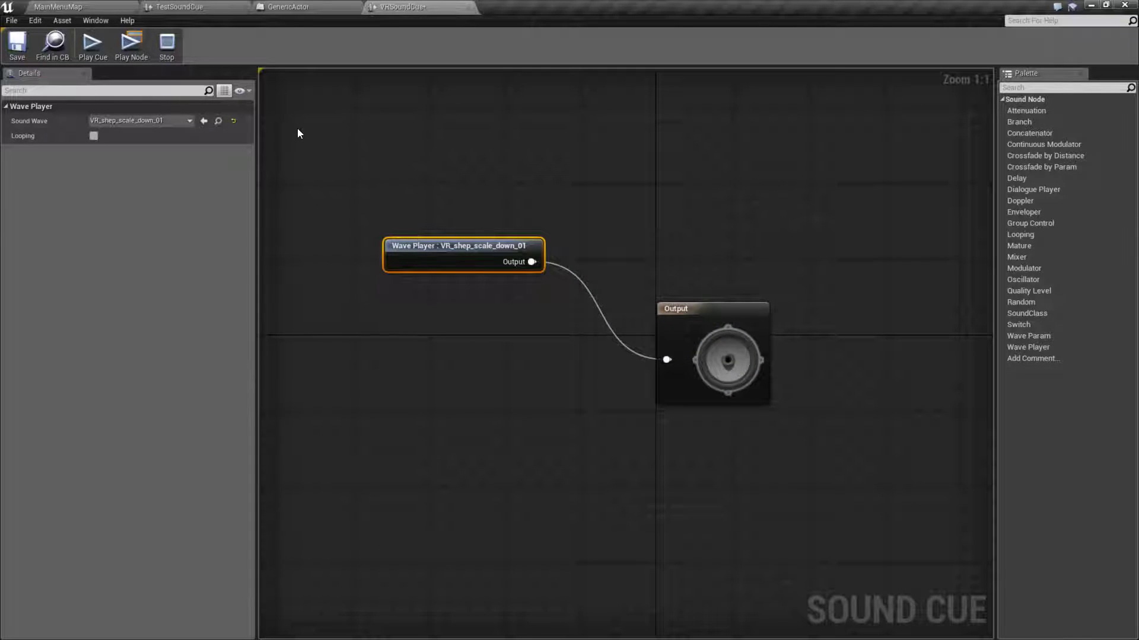
{"action": "left_click", "coordinate": [287, 7]}
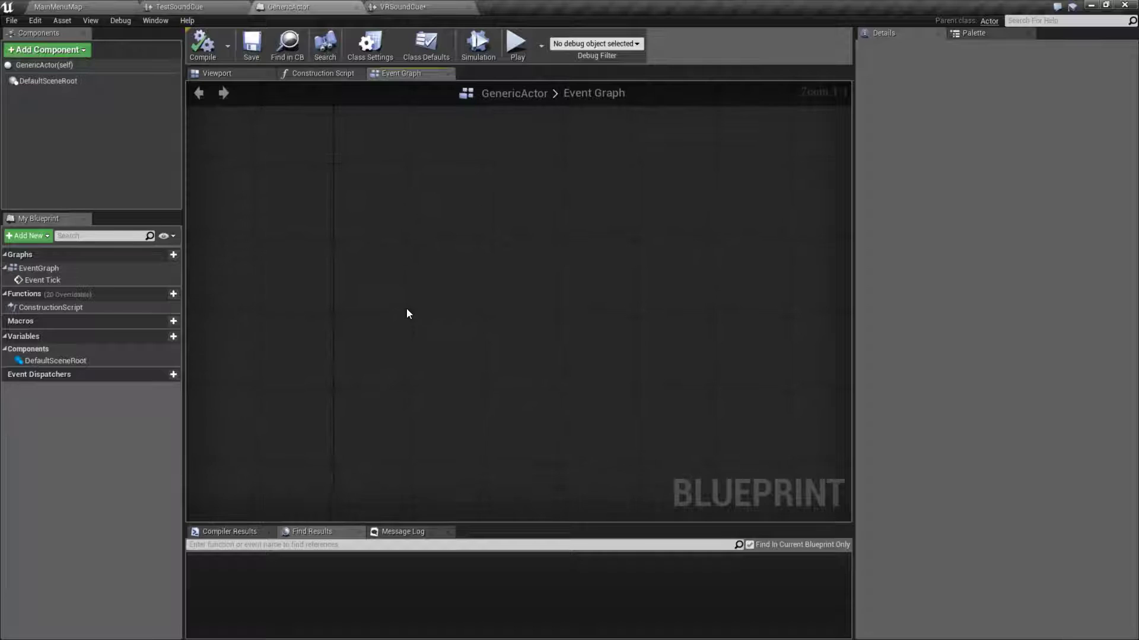
Step: Add a Play Sound 2D node to GenericActor's Event Graph set to VRSoundCue
{"action": "right_click", "coordinate": [407, 313]}
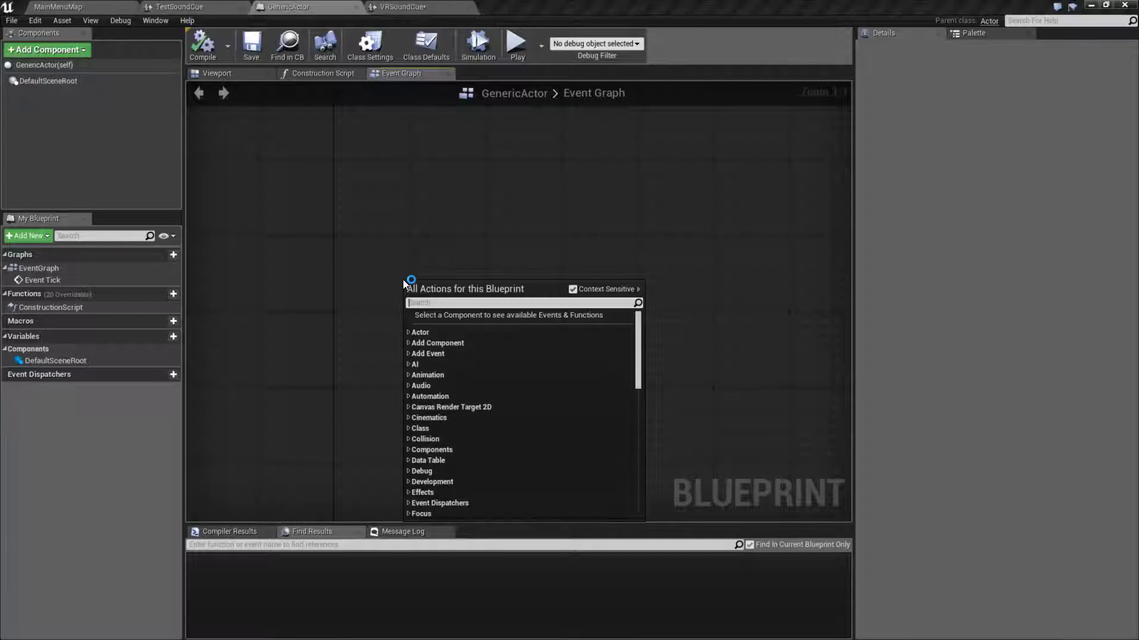
{"action": "type", "text": "play sound"}
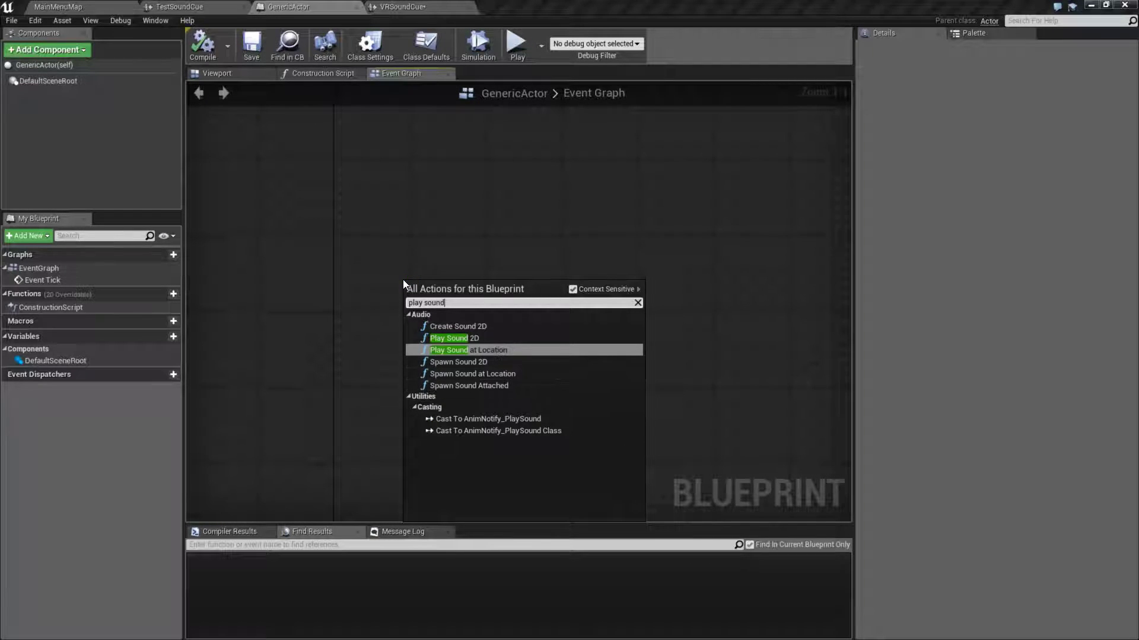
{"action": "left_click", "coordinate": [453, 339]}
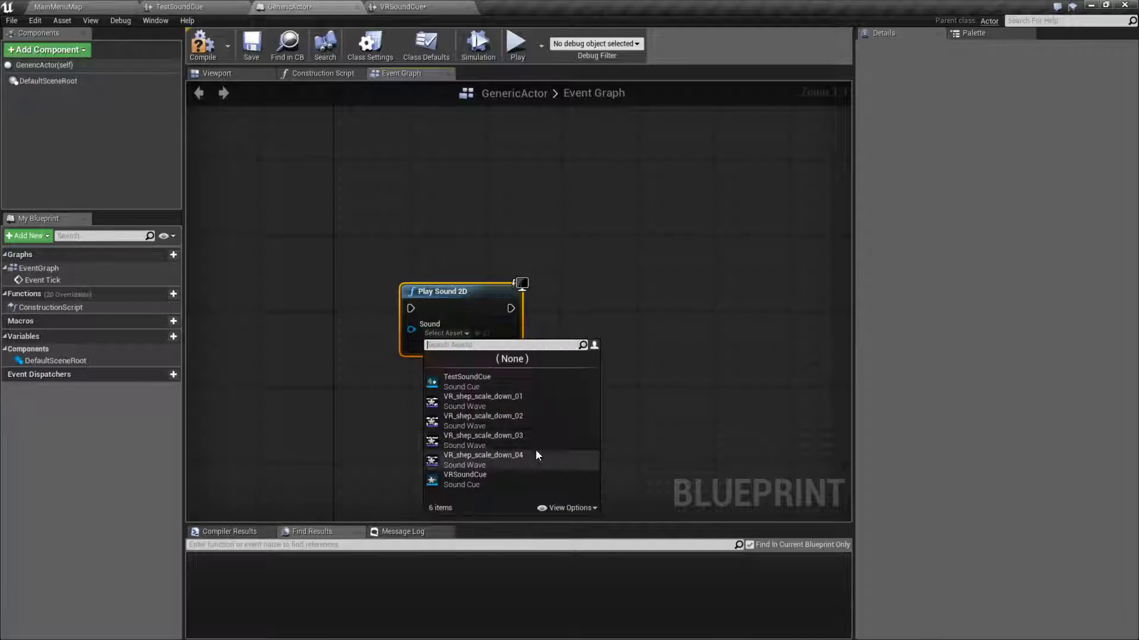
{"action": "mouse_move", "coordinate": [465, 475]}
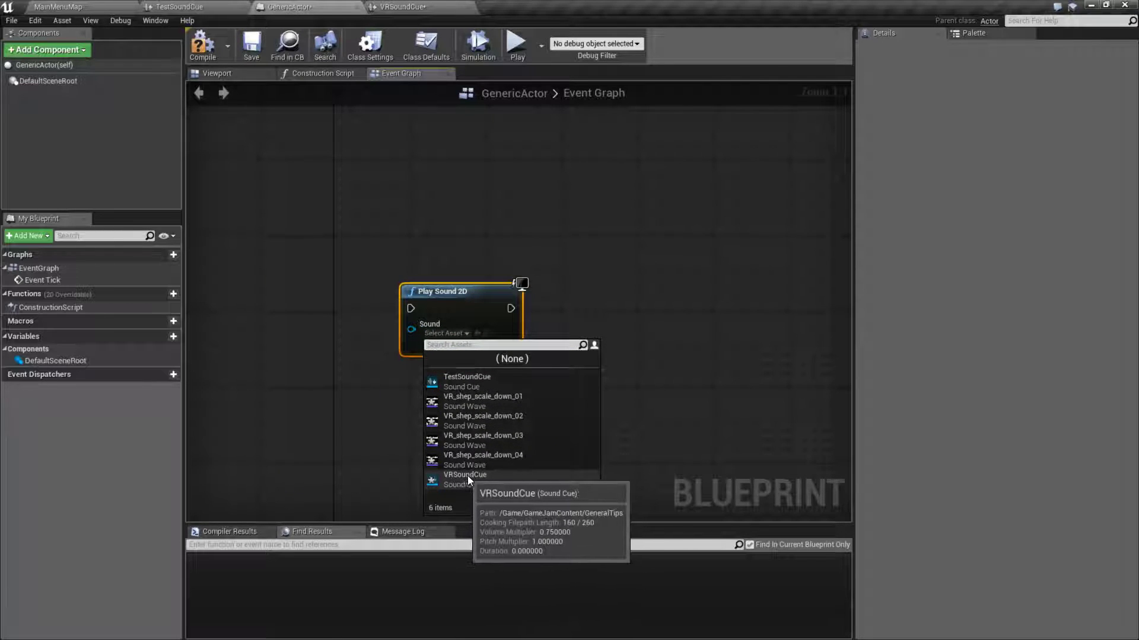
{"action": "left_click", "coordinate": [465, 475]}
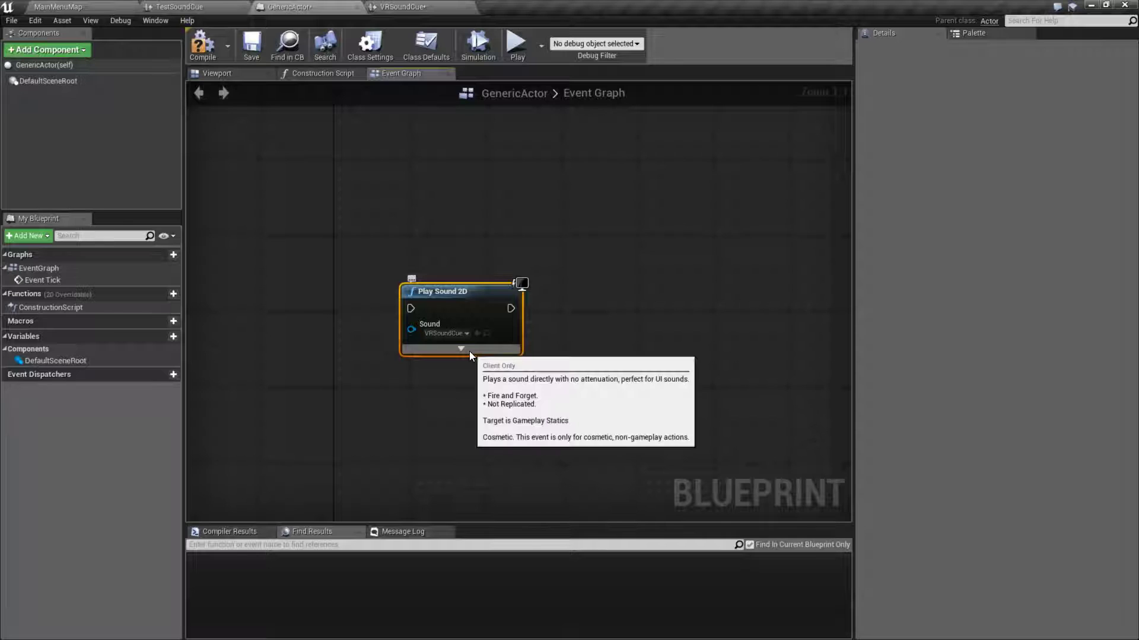
{"action": "left_click", "coordinate": [401, 7]}
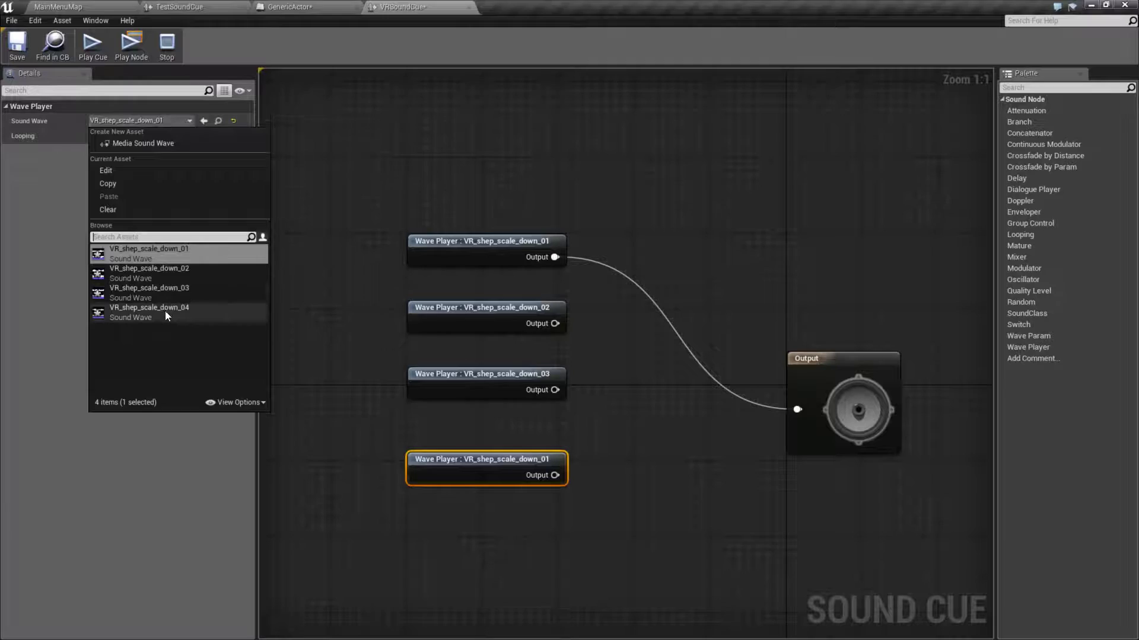
Step: Set the fourth Wave Player to VR_shep_scale_down_04, add a Random node, and preview it
{"action": "left_click", "coordinate": [149, 313]}
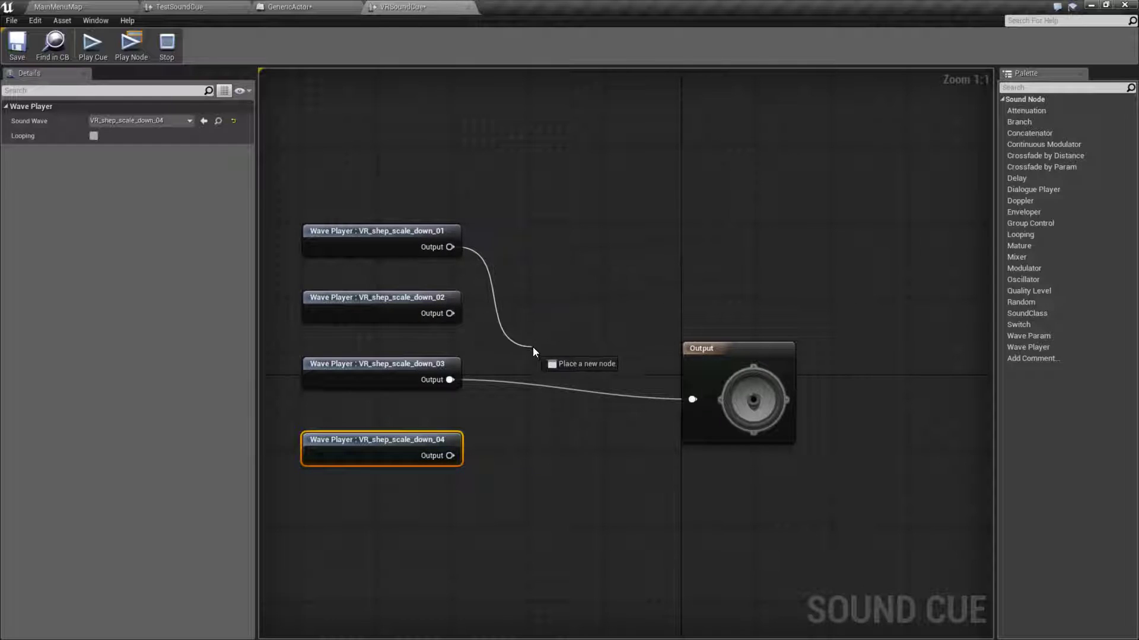
{"action": "type", "text": "random"}
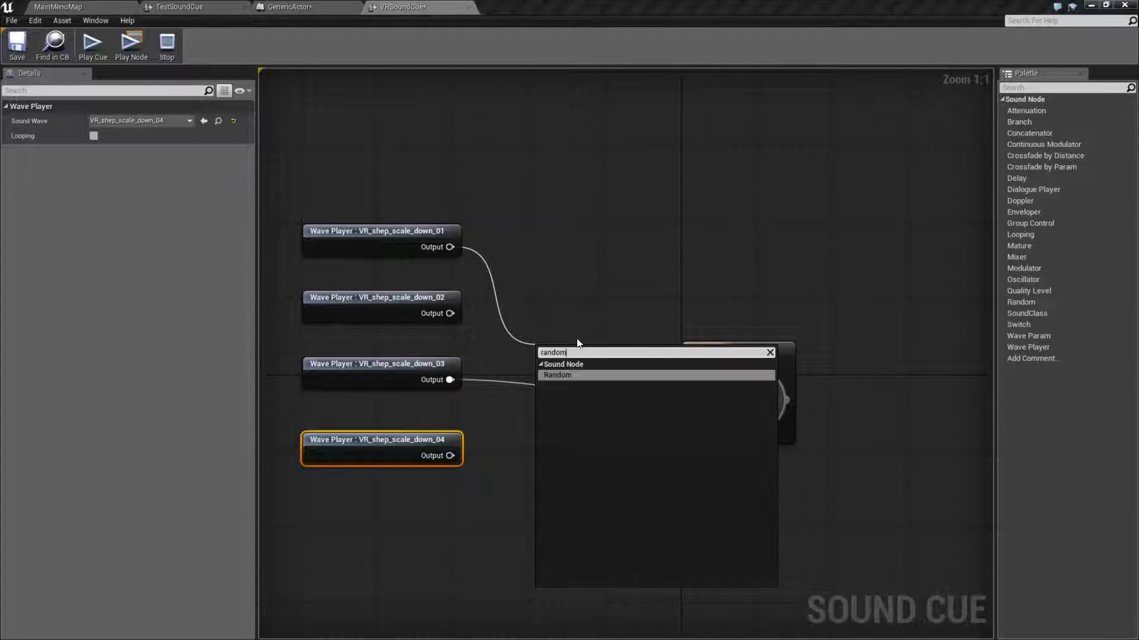
{"action": "left_click", "coordinate": [556, 374]}
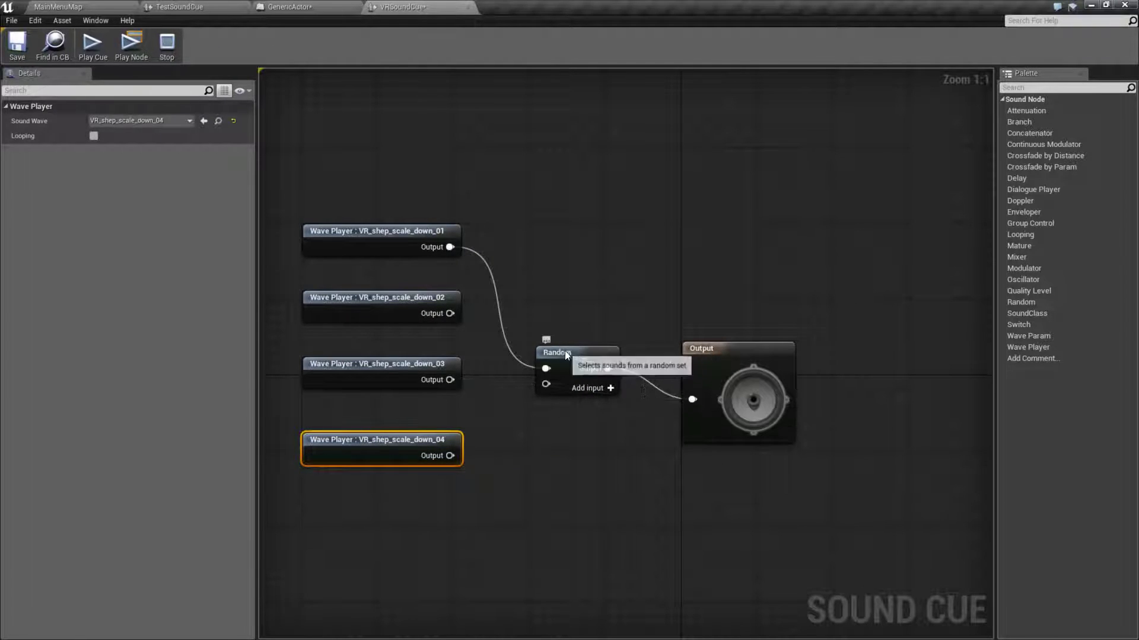
{"action": "left_click", "coordinate": [571, 334]}
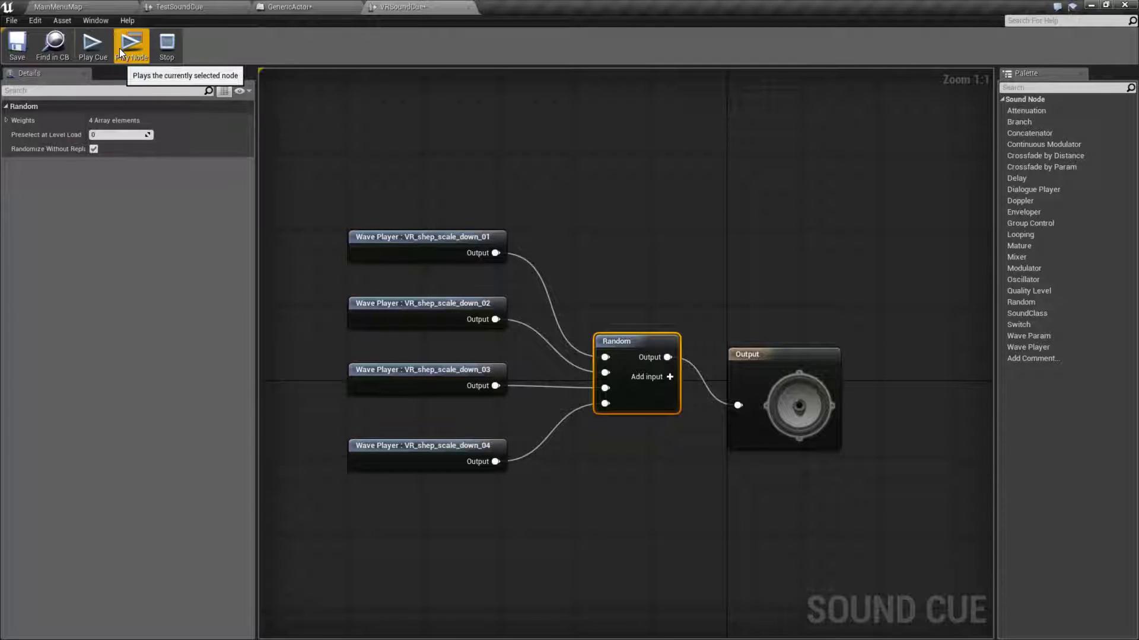
{"action": "left_click", "coordinate": [131, 43]}
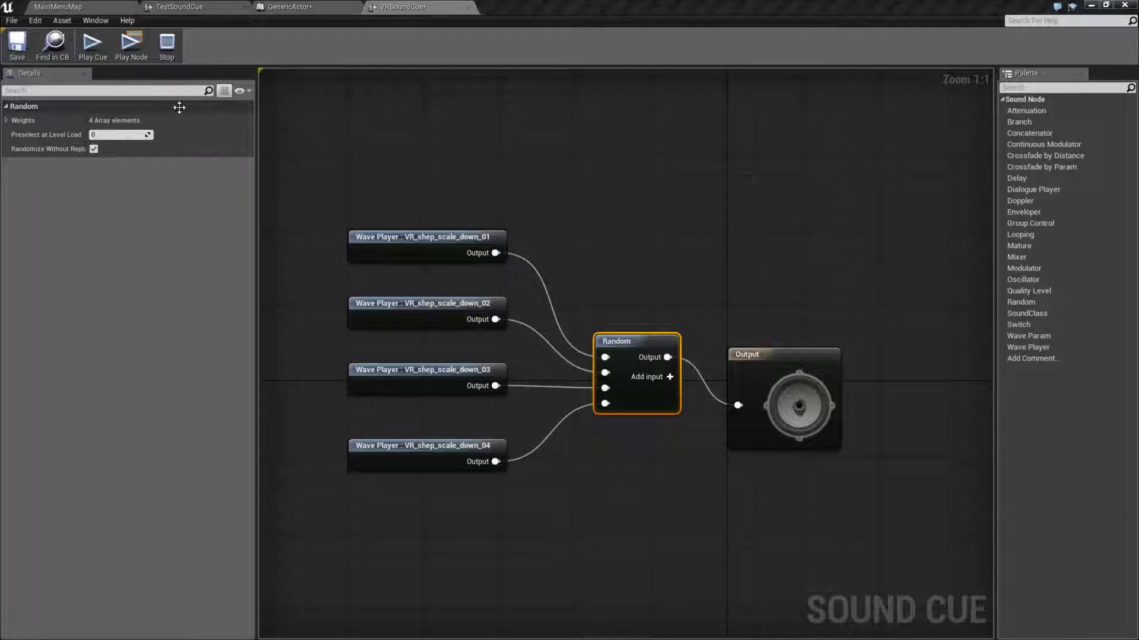
{"action": "left_click", "coordinate": [92, 45]}
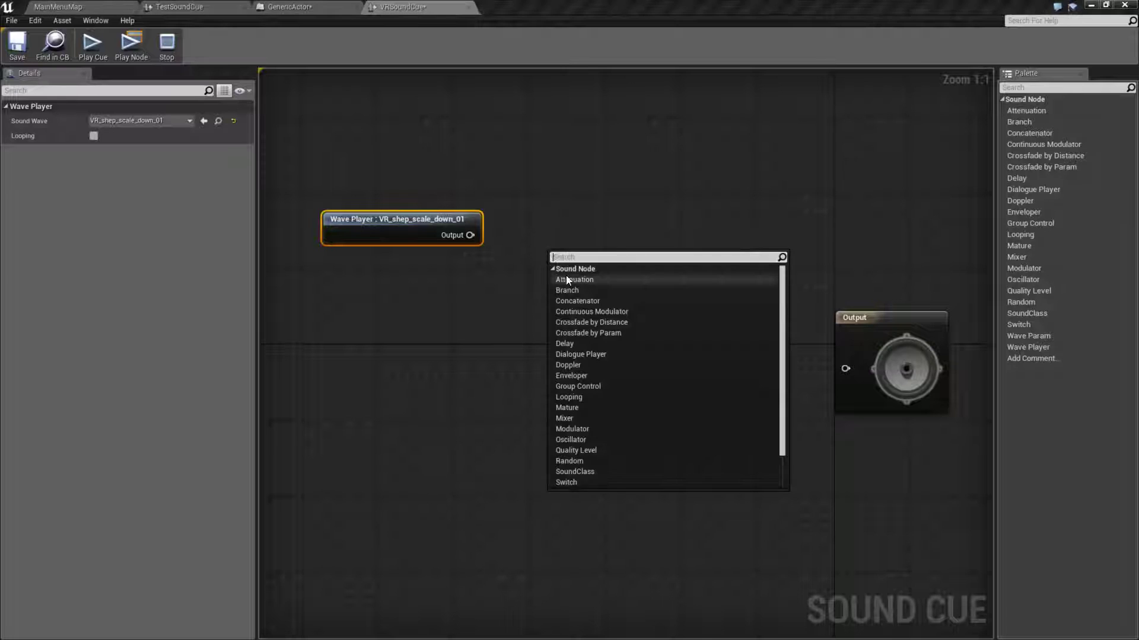
Step: Remove the Random node and extra Wave Players, adding then deleting an Attenuation node
{"action": "scroll", "scroll_direction": "down", "scroll_amount": 3}
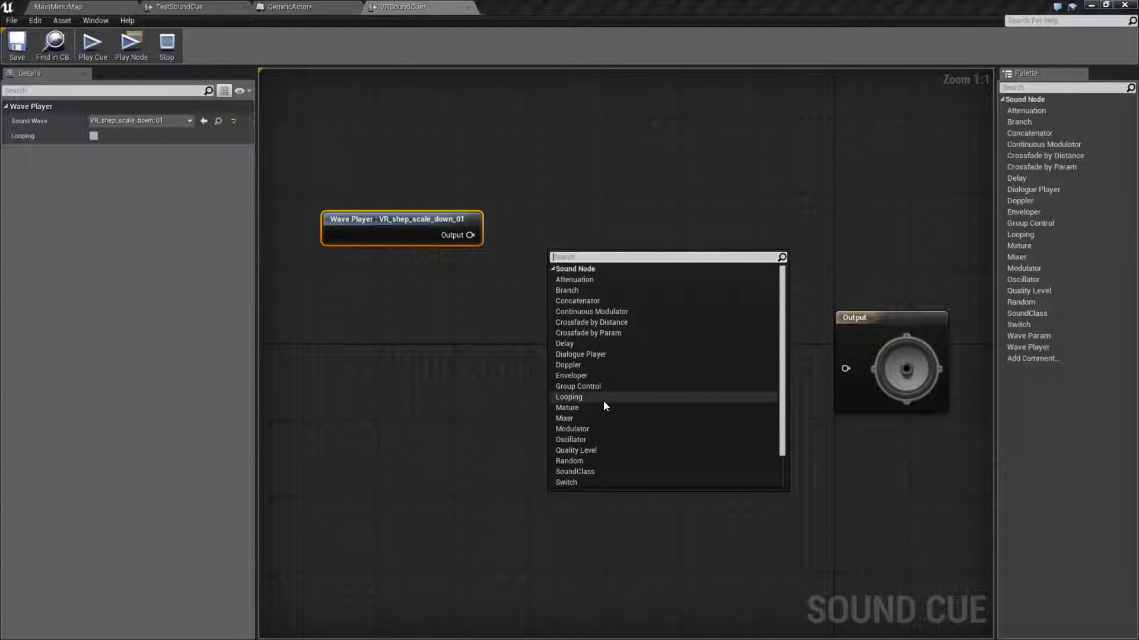
{"action": "mouse_move", "coordinate": [582, 370]}
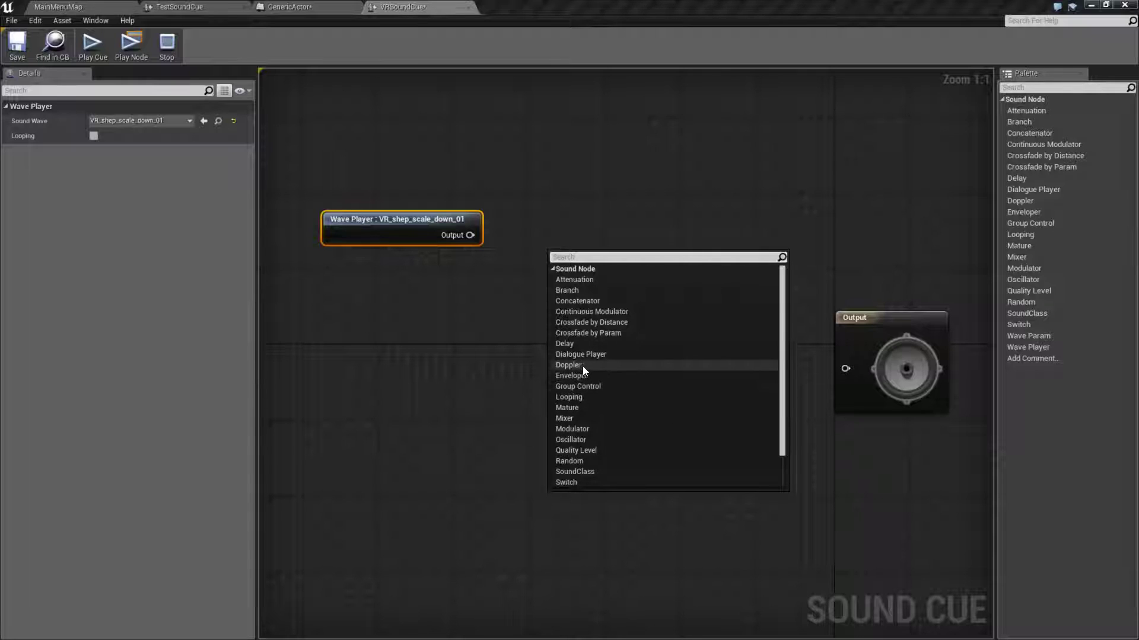
{"action": "mouse_move", "coordinate": [571, 375]}
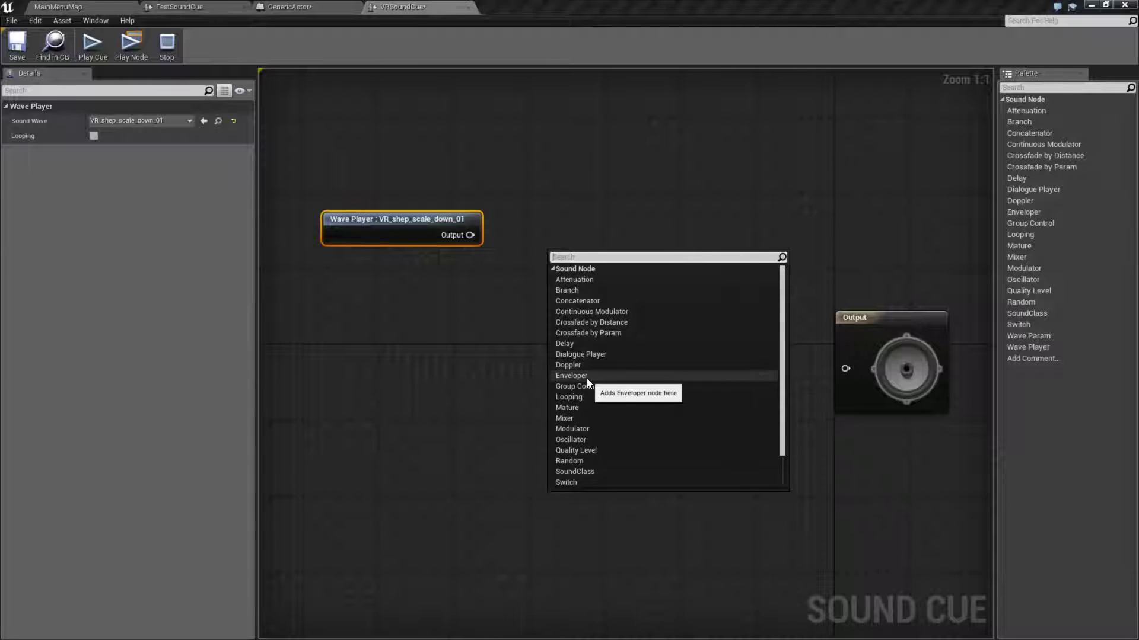
{"action": "mouse_move", "coordinate": [570, 439]}
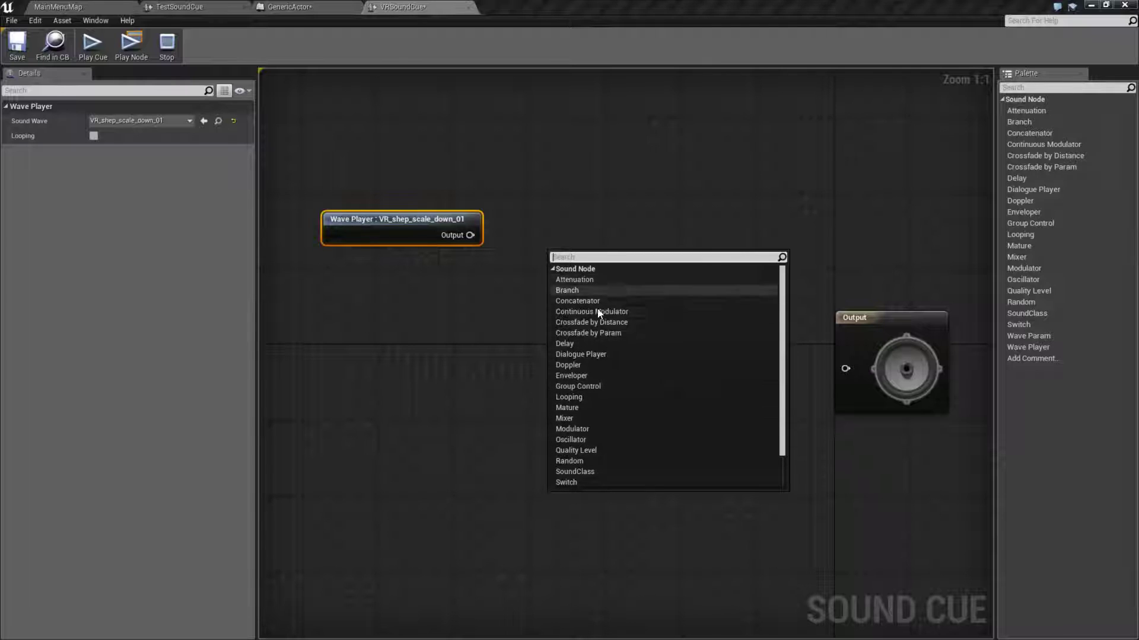
{"action": "left_click", "coordinate": [573, 279]}
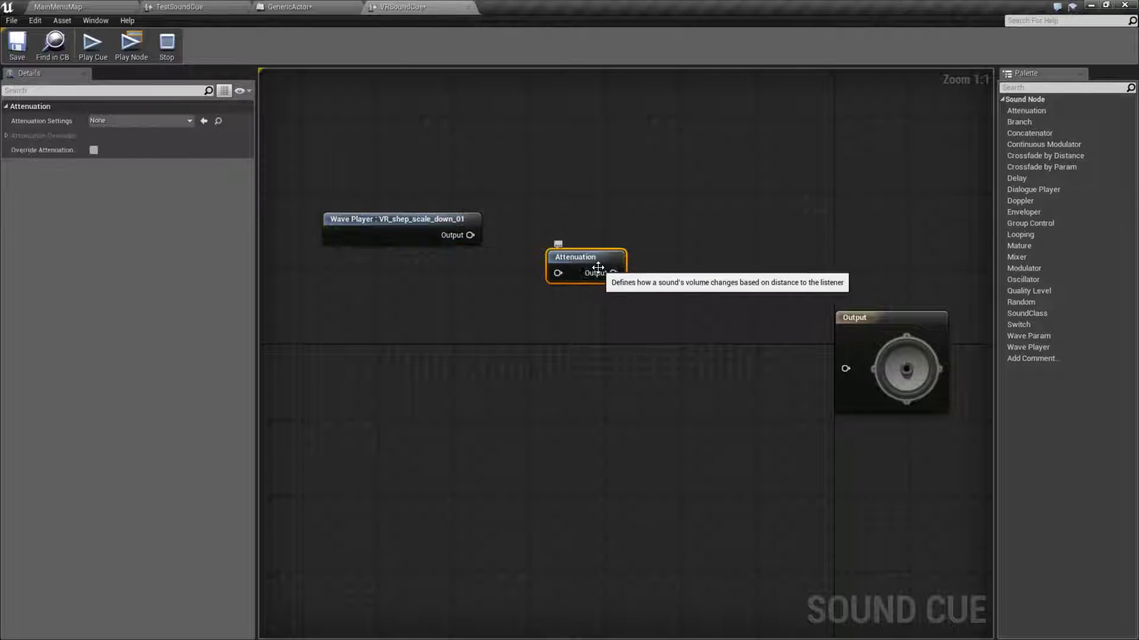
{"action": "left_click", "coordinate": [6, 135]}
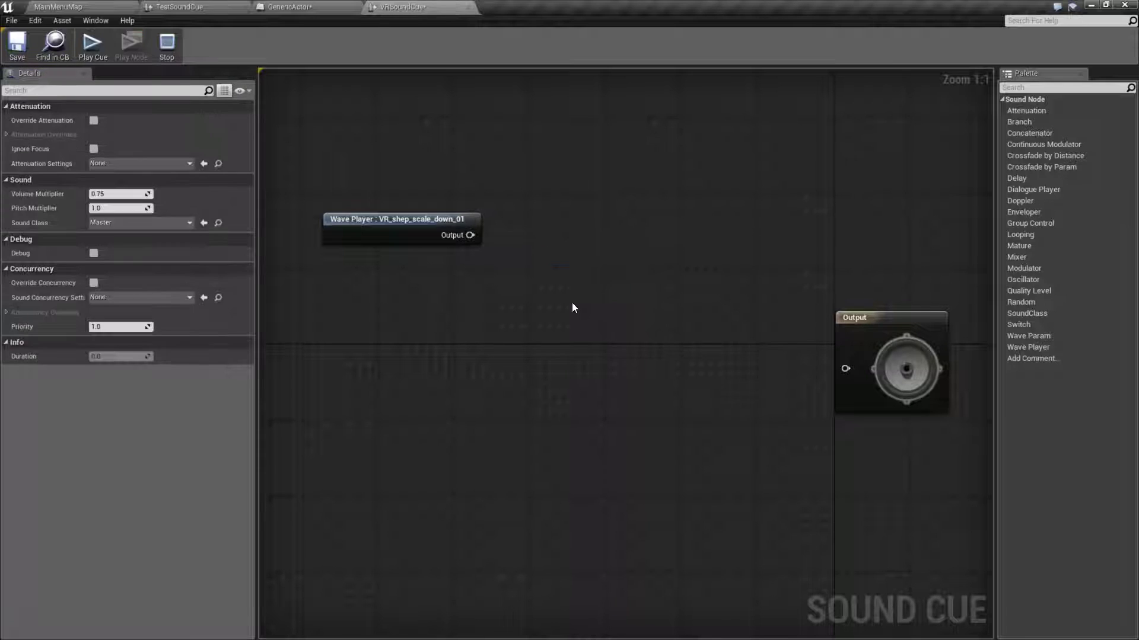
Step: Insert a Modulator node between the VR_shep_scale_down_01 Wave Player and the Output
{"action": "right_click", "coordinate": [574, 307]}
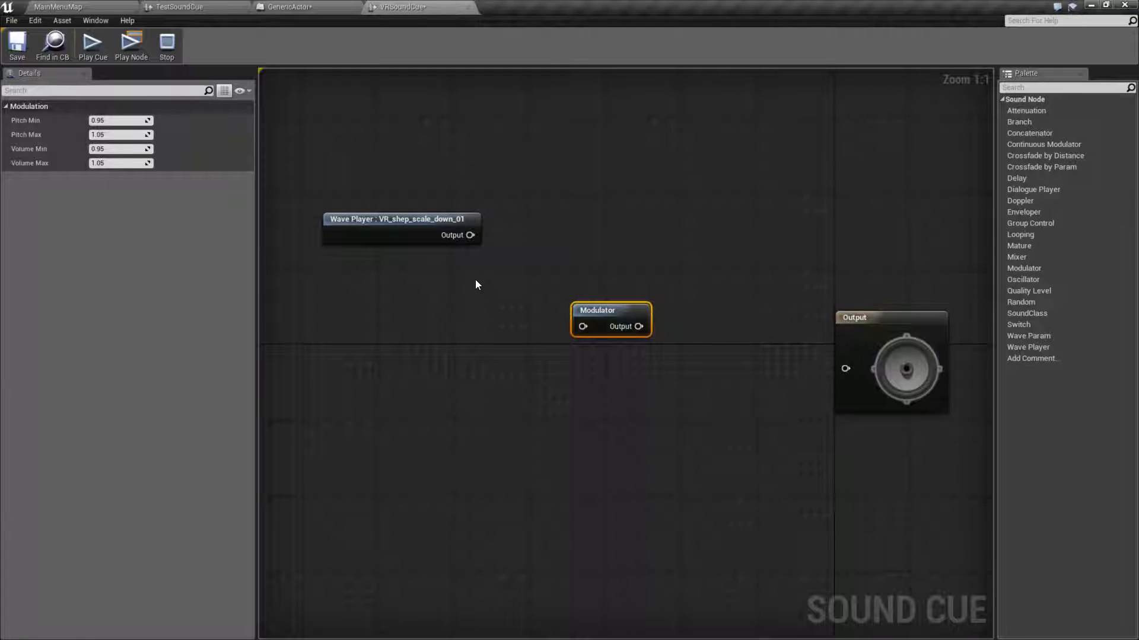
{"action": "left_click_drag", "start_coordinate": [470, 235], "coordinate": [582, 326]}
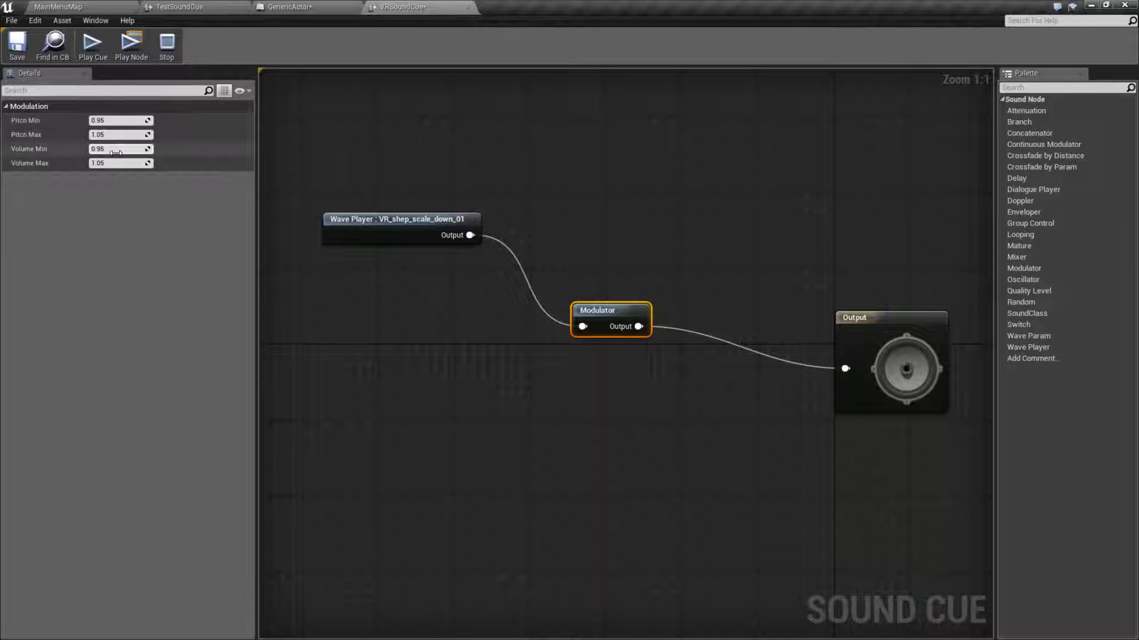
{"action": "mouse_move", "coordinate": [120, 135]}
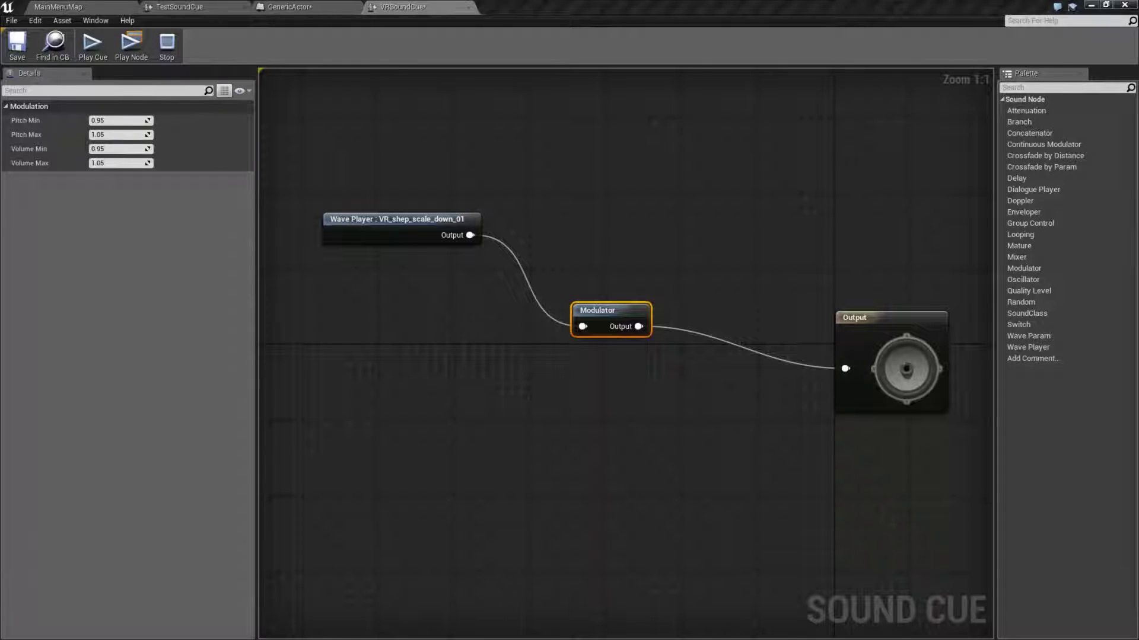
{"action": "mouse_move", "coordinate": [640, 491]}
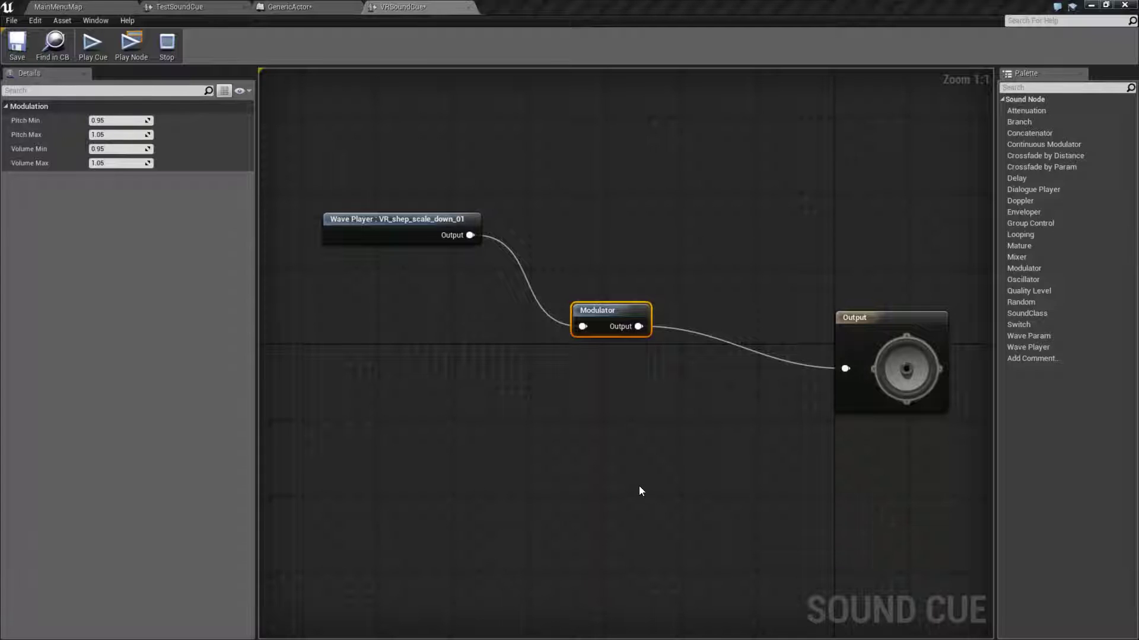
{"action": "mouse_move", "coordinate": [467, 373]}
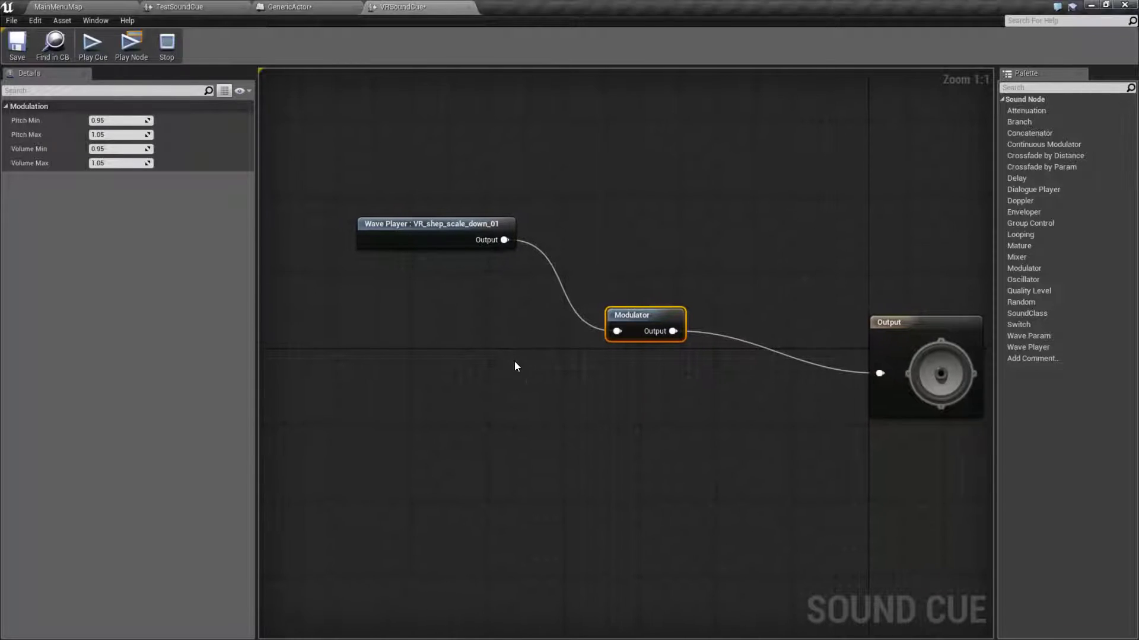
{"action": "left_click", "coordinate": [436, 223]}
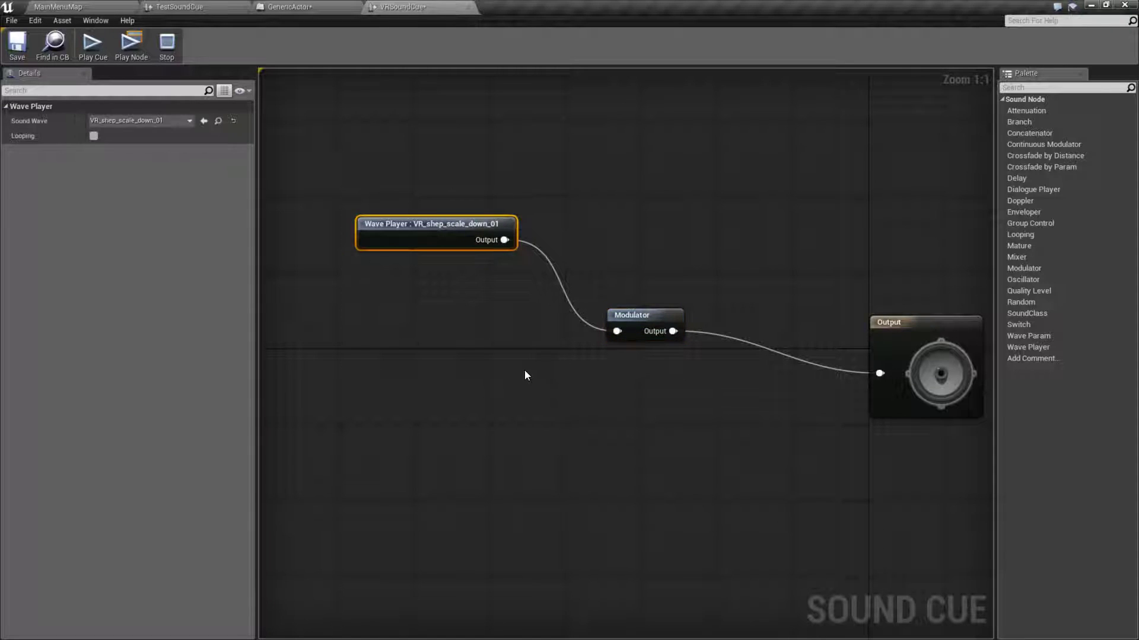
{"action": "mouse_move", "coordinate": [468, 8]}
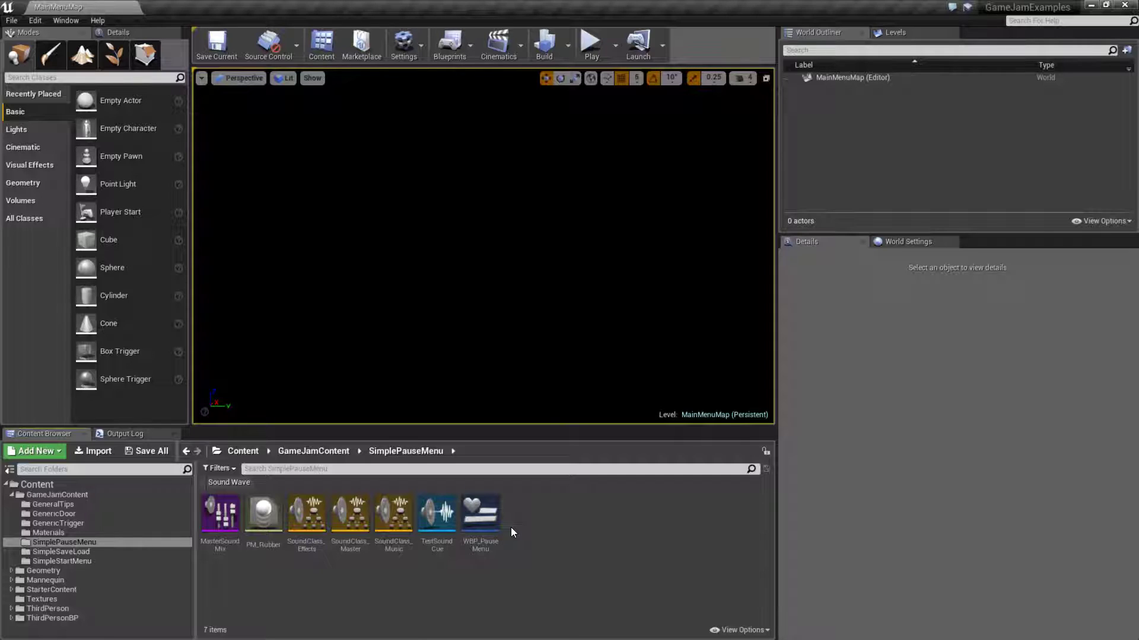
{"action": "mouse_move", "coordinate": [526, 515]}
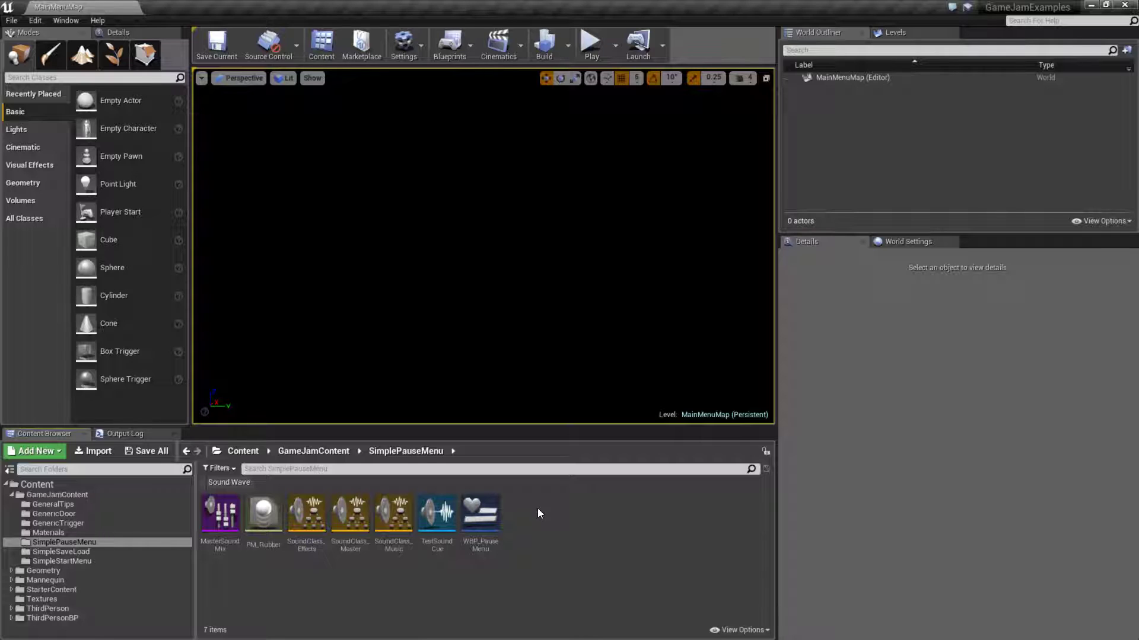
{"action": "mouse_move", "coordinate": [436, 512]}
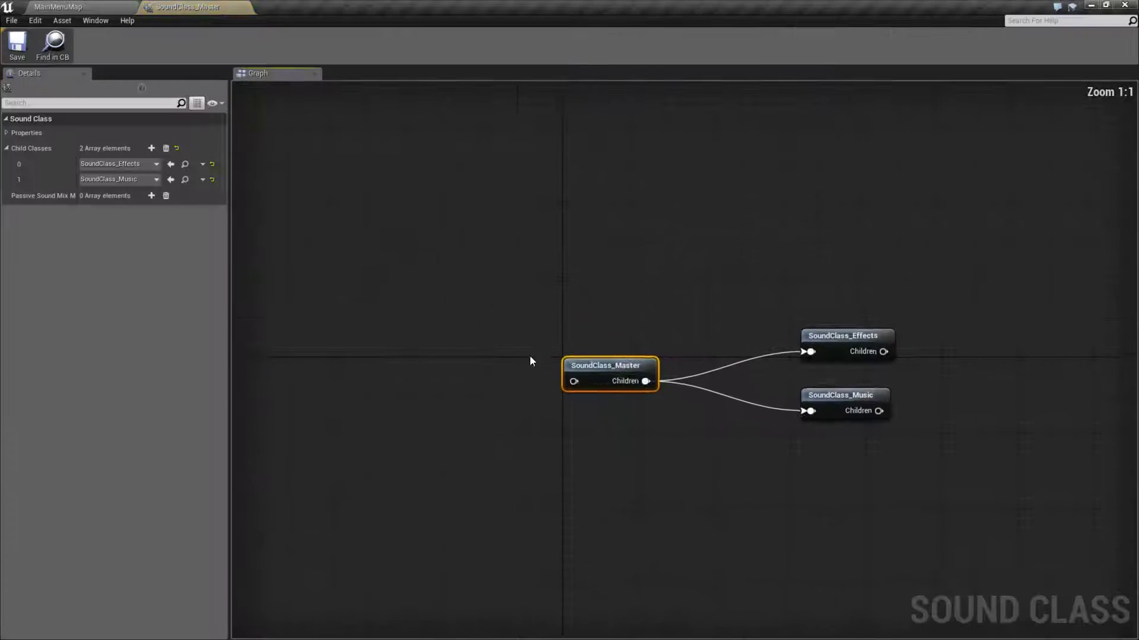
Step: Pan the SoundClass_Master hierarchy into view, then close the sound class editor
{"action": "left_click_drag", "start_coordinate": [530, 361], "coordinate": [327, 291]}
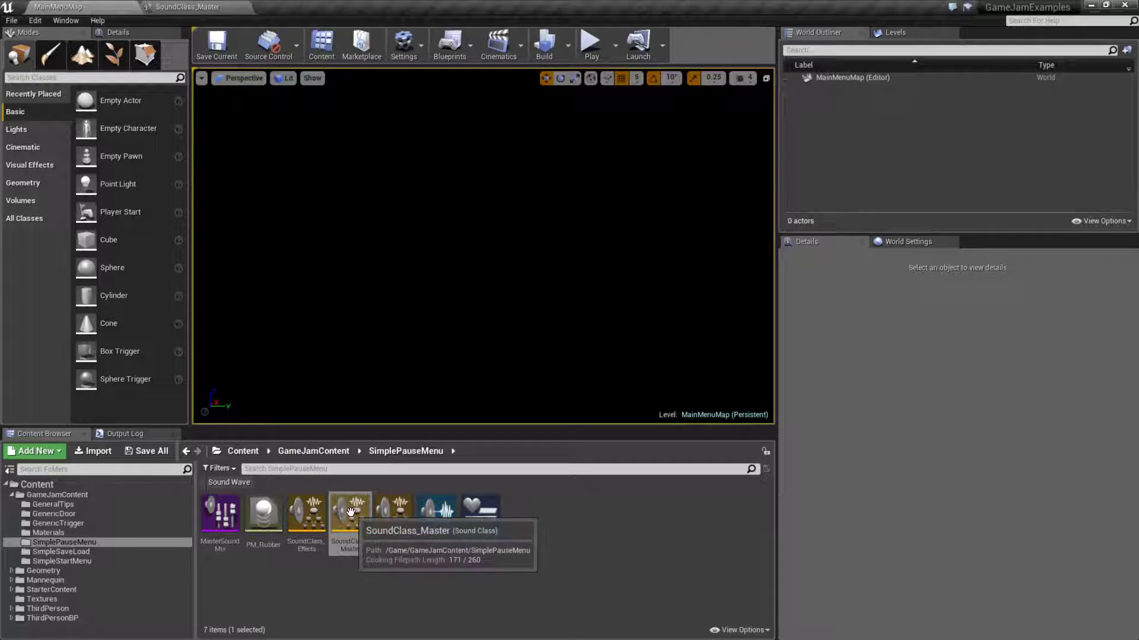
{"action": "left_click", "coordinate": [306, 512]}
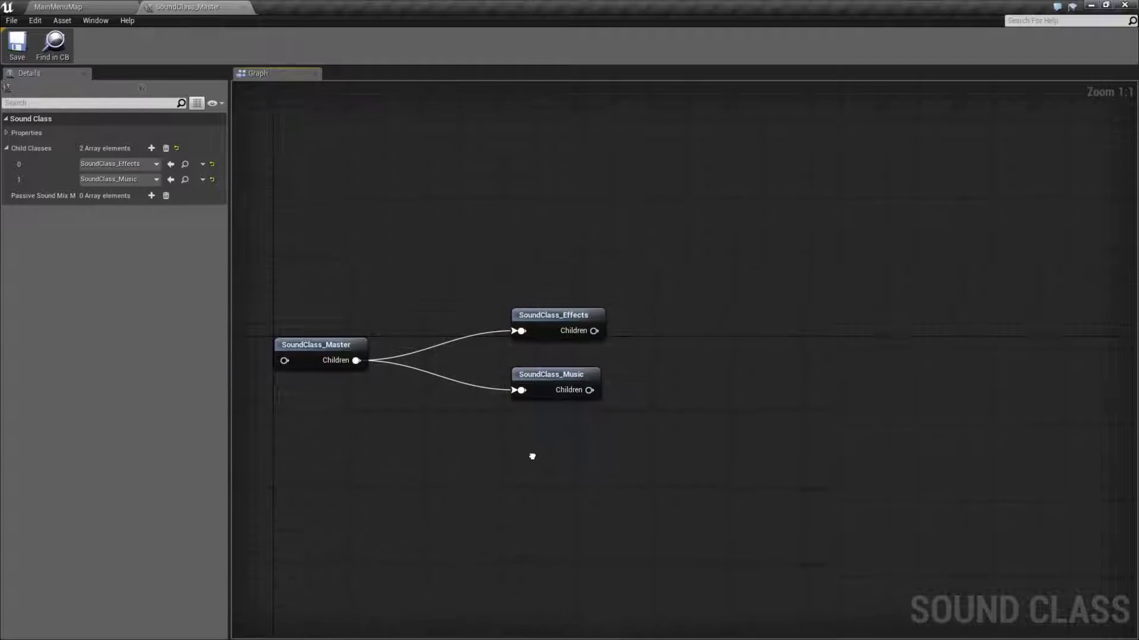
{"action": "left_click", "coordinate": [557, 323]}
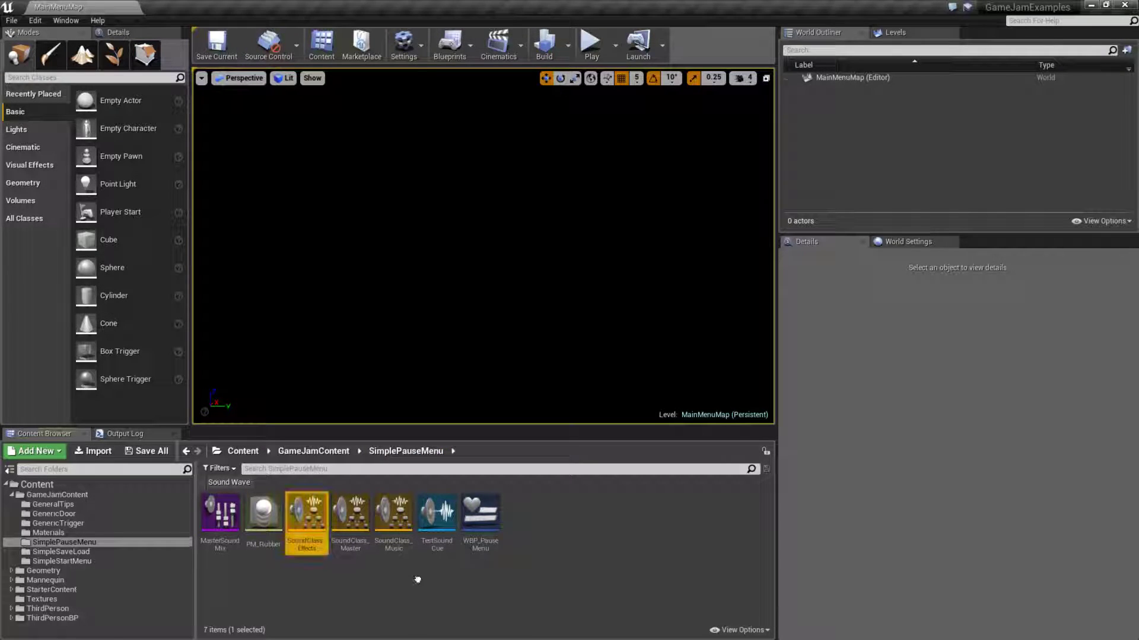
{"action": "double_click", "coordinate": [437, 508]}
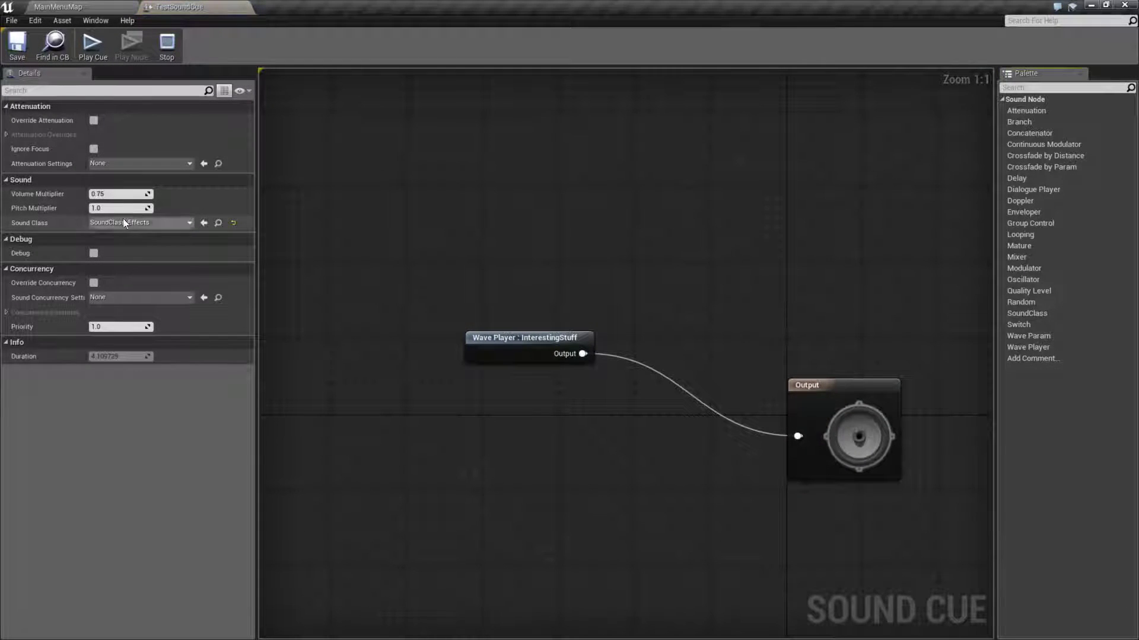
{"action": "mouse_move", "coordinate": [127, 223]}
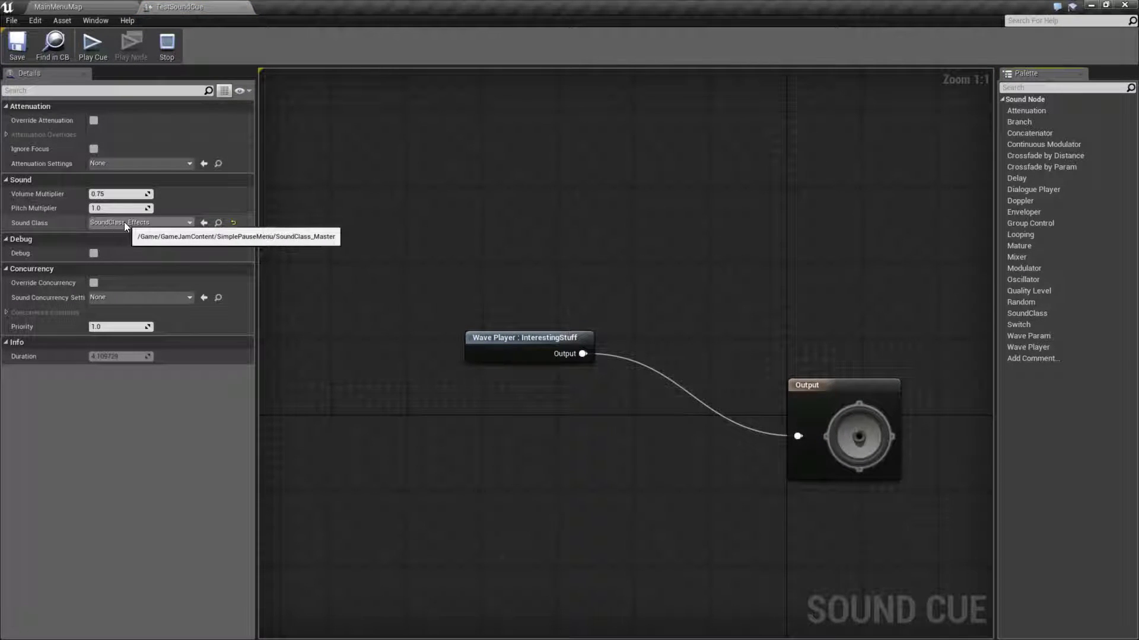
{"action": "mouse_move", "coordinate": [462, 299]}
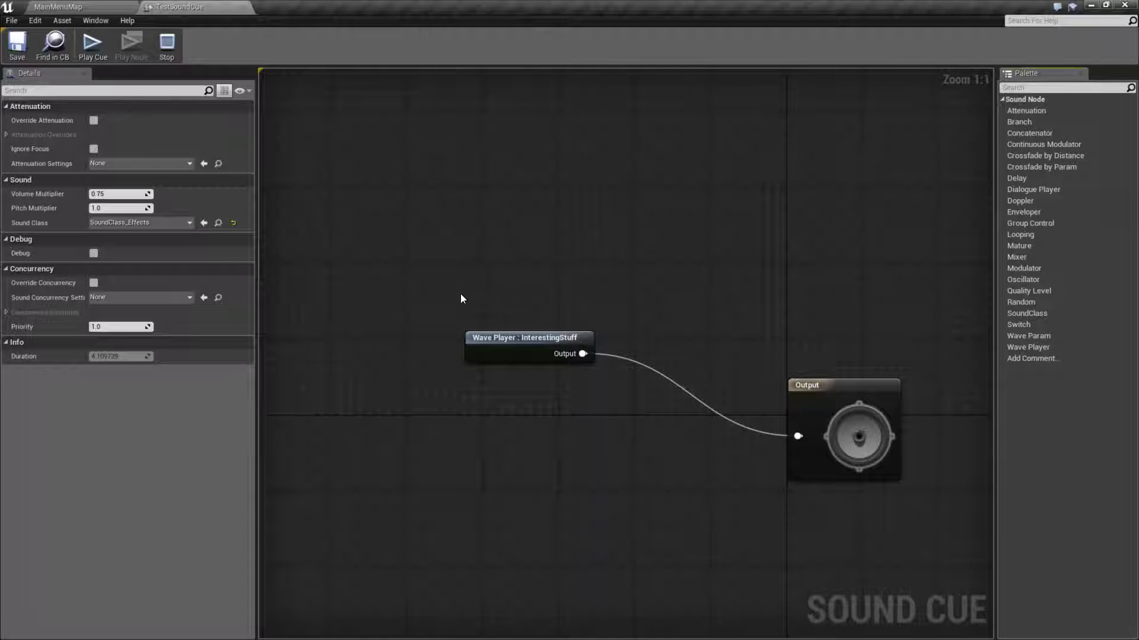
{"action": "mouse_move", "coordinate": [139, 223]}
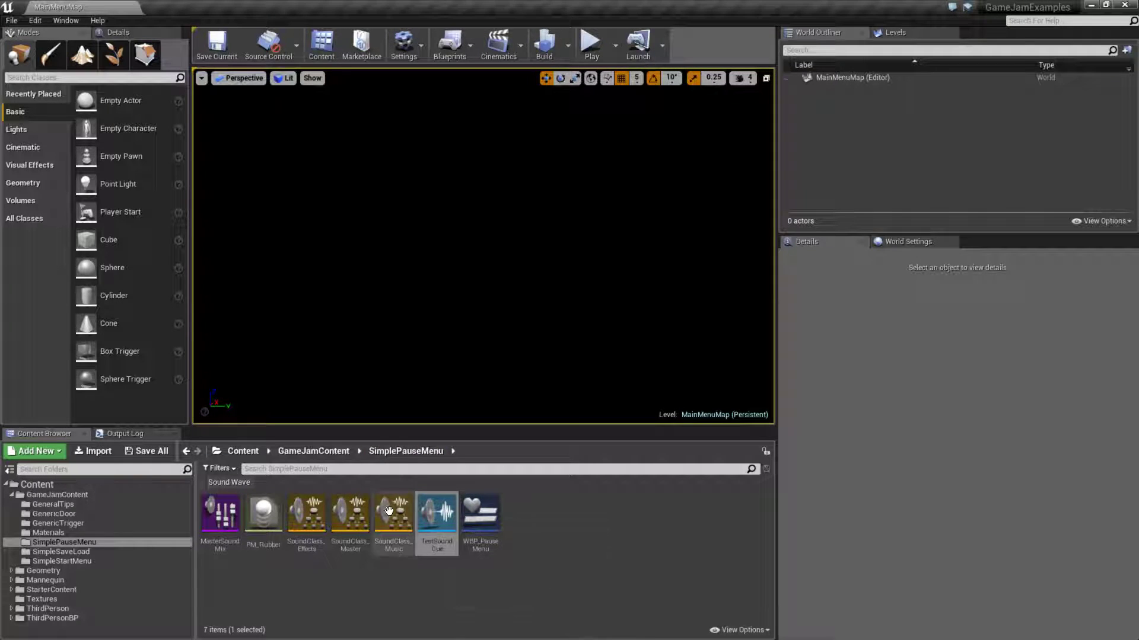
{"action": "mouse_move", "coordinate": [307, 523]}
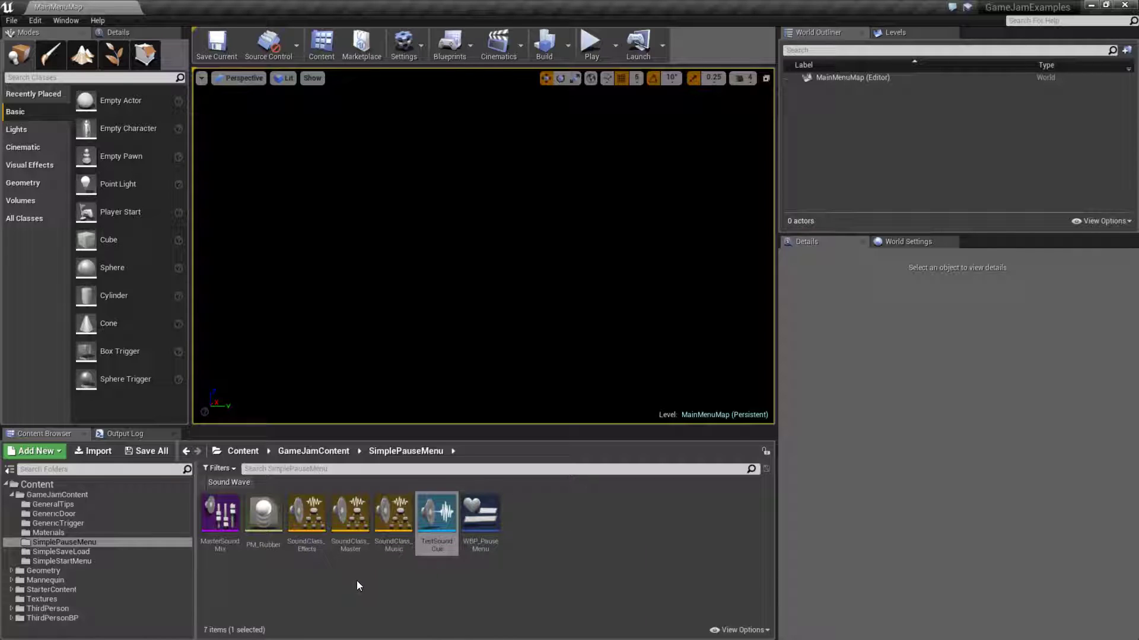
Step: Open MasterSoundMix from SimplePauseMenu to view its SoundClass_Master effect with 0.2 fades
{"action": "double_click", "coordinate": [220, 512]}
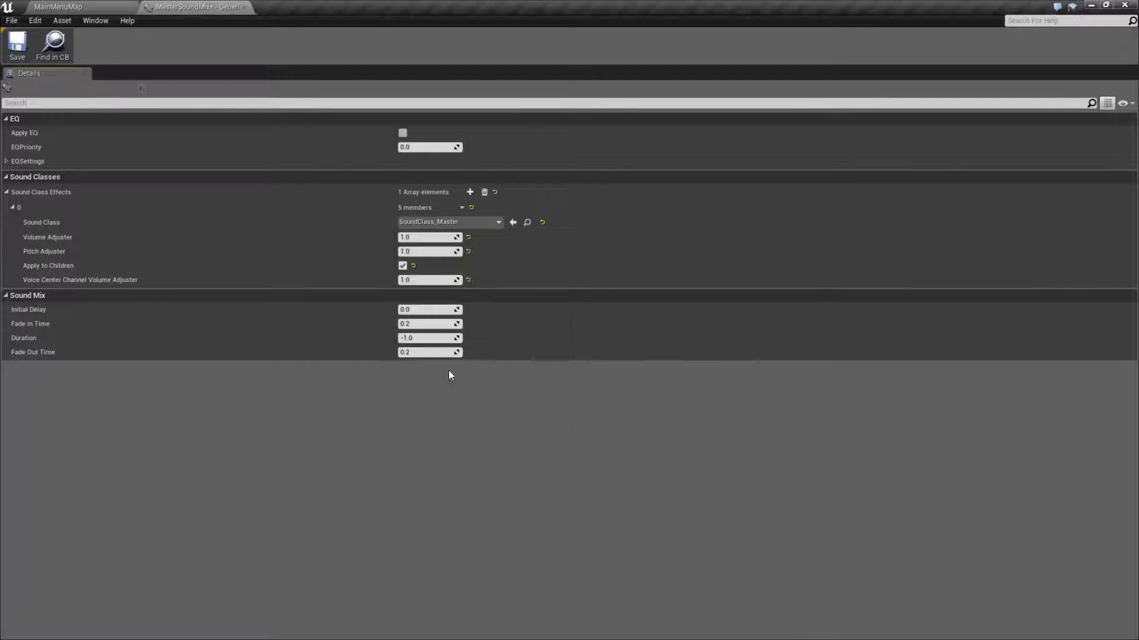
{"action": "mouse_move", "coordinate": [425, 227]}
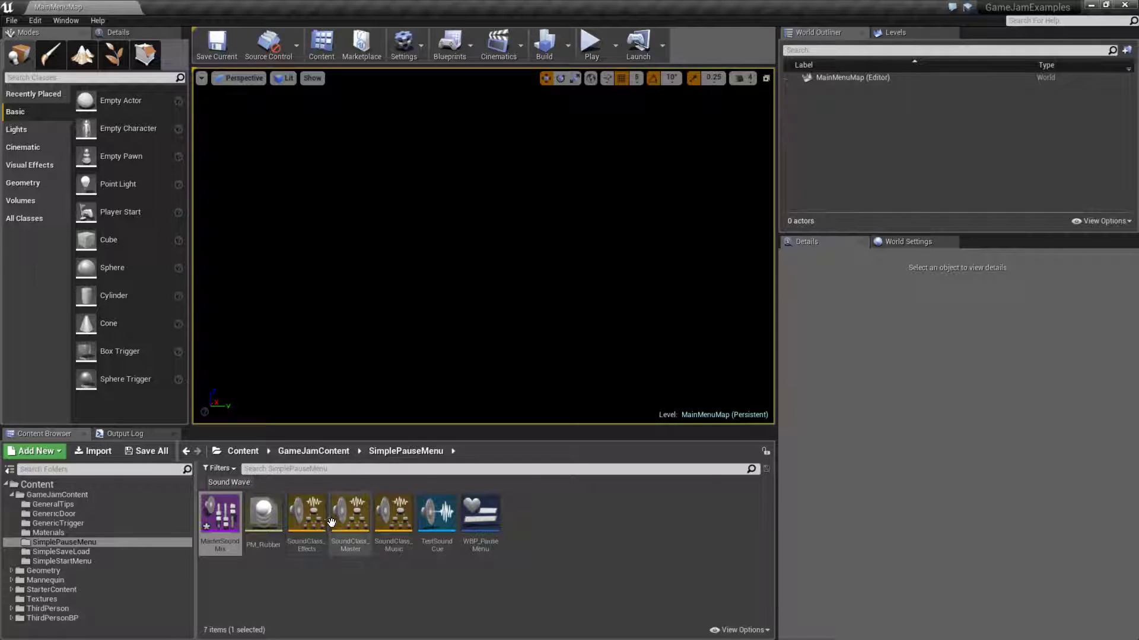
Step: Open the WBP_PauseMenu widget blueprint to view its volume slider's MasterSoundMix override logic
{"action": "double_click", "coordinate": [349, 512]}
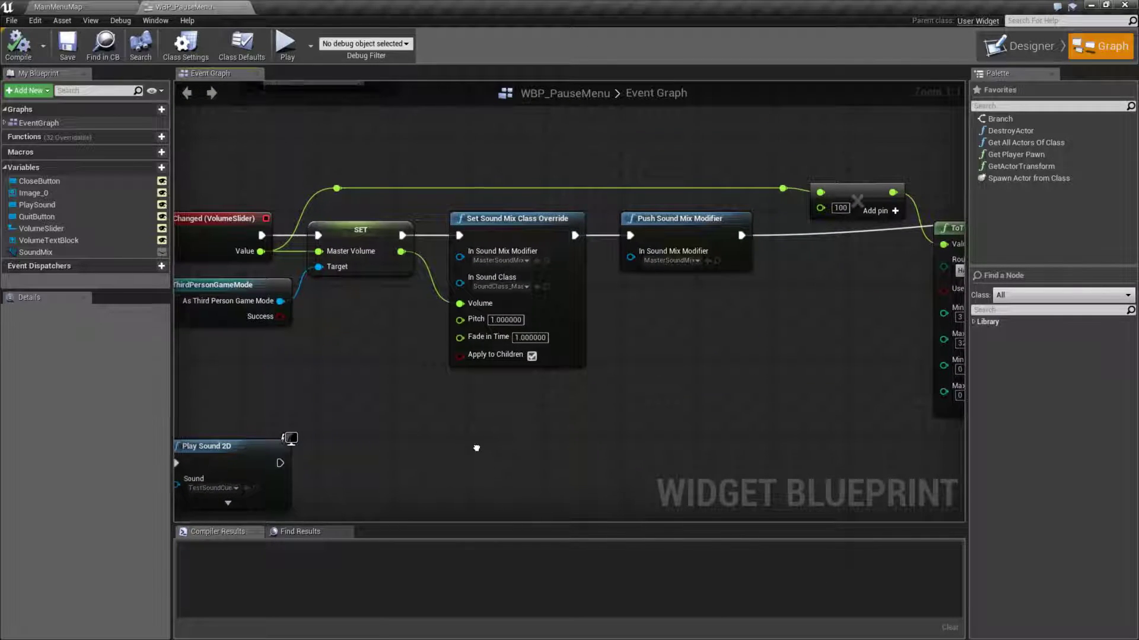
Step: Place a Set Sound Mix Class Override node using MasterSoundMix and SoundClass_Master
{"action": "type", "text": "setr sound"}
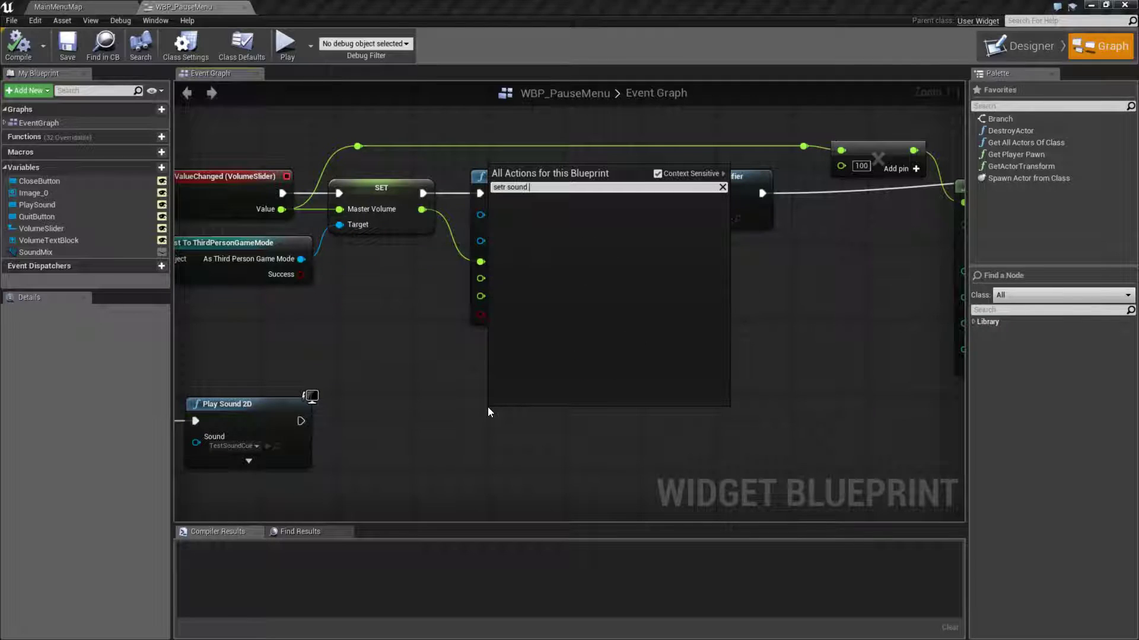
{"action": "type", "text": "set sdoun"}
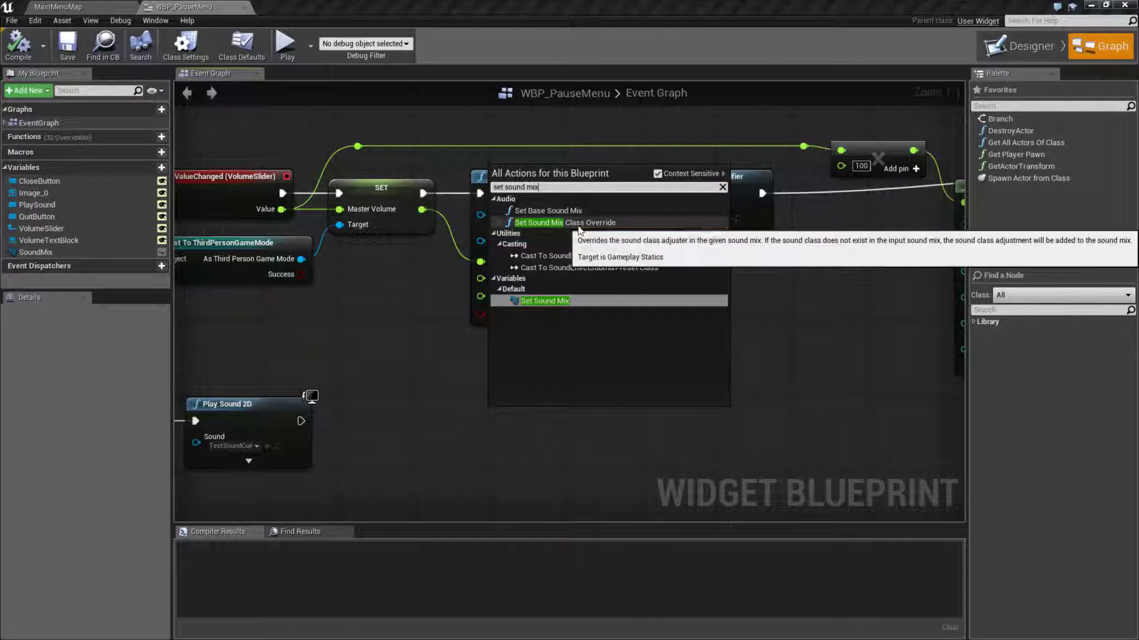
{"action": "left_click", "coordinate": [559, 222]}
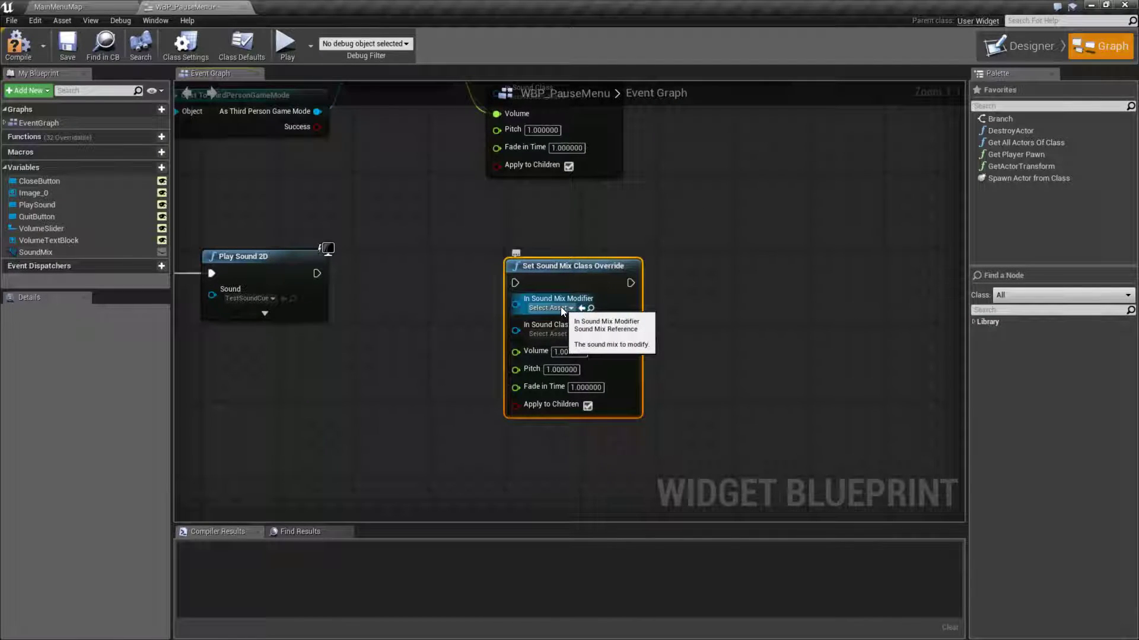
{"action": "left_click", "coordinate": [548, 308]}
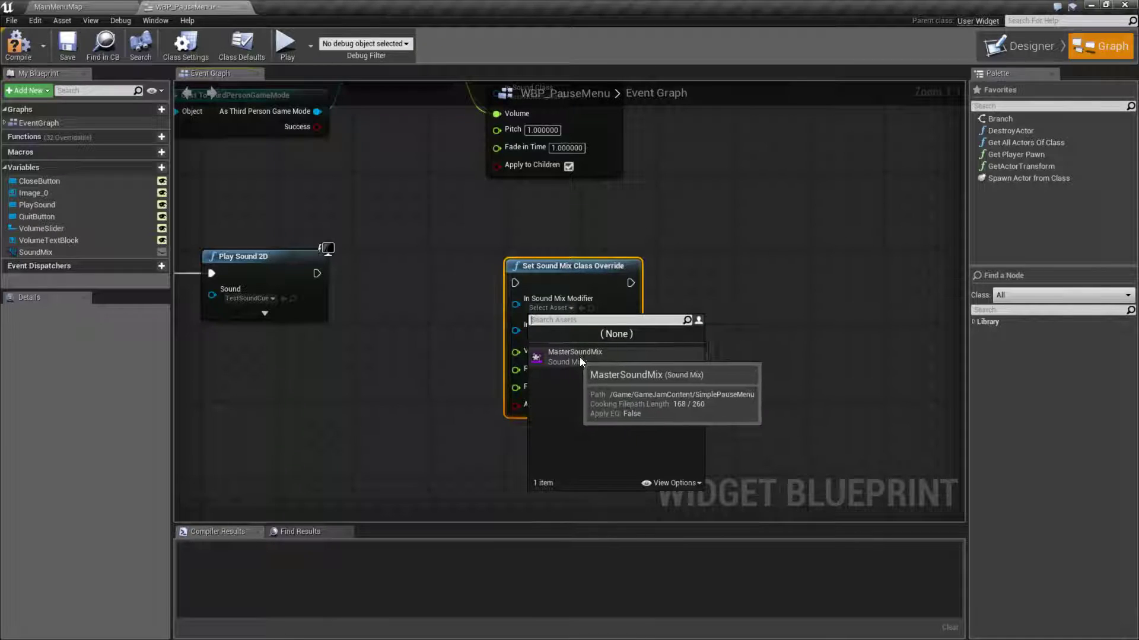
{"action": "left_click", "coordinate": [575, 356]}
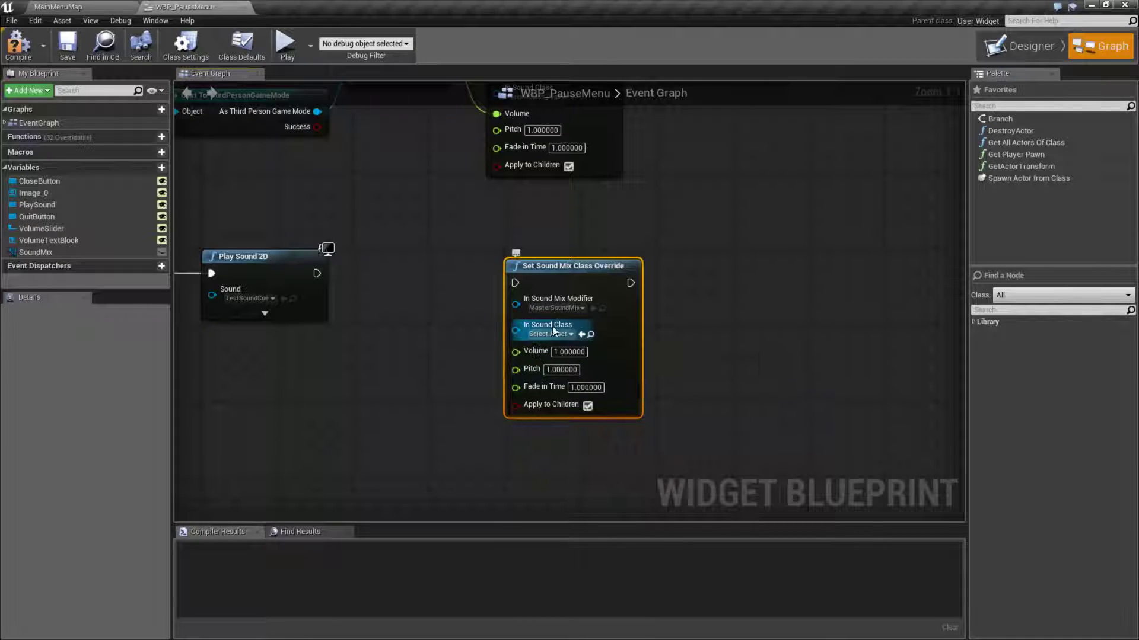
{"action": "left_click", "coordinate": [550, 334]}
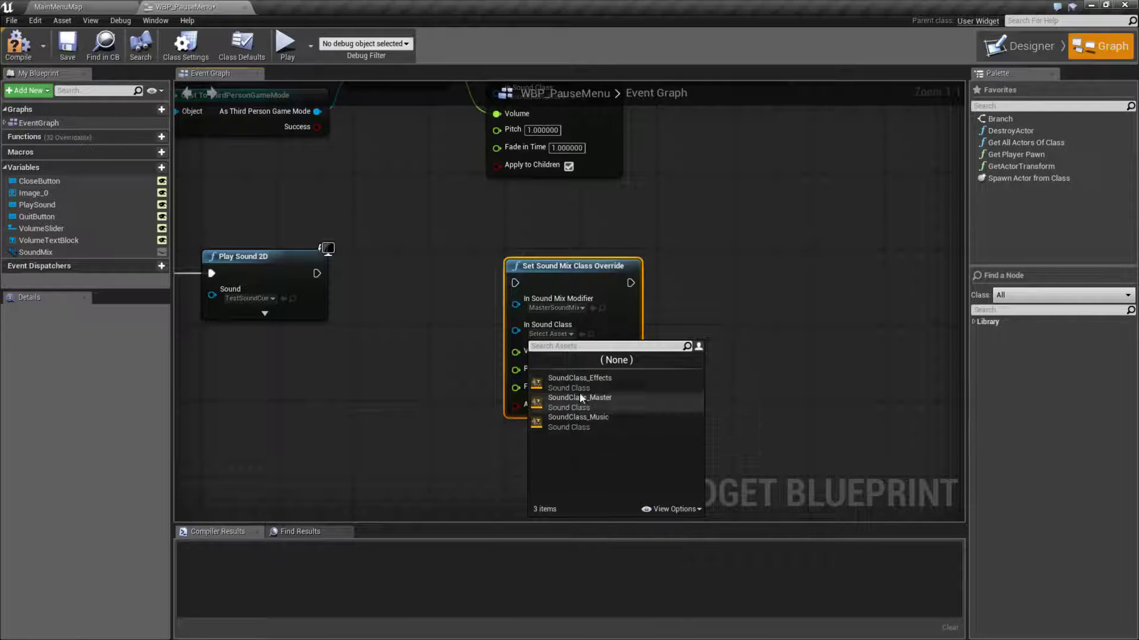
{"action": "mouse_move", "coordinate": [580, 378]}
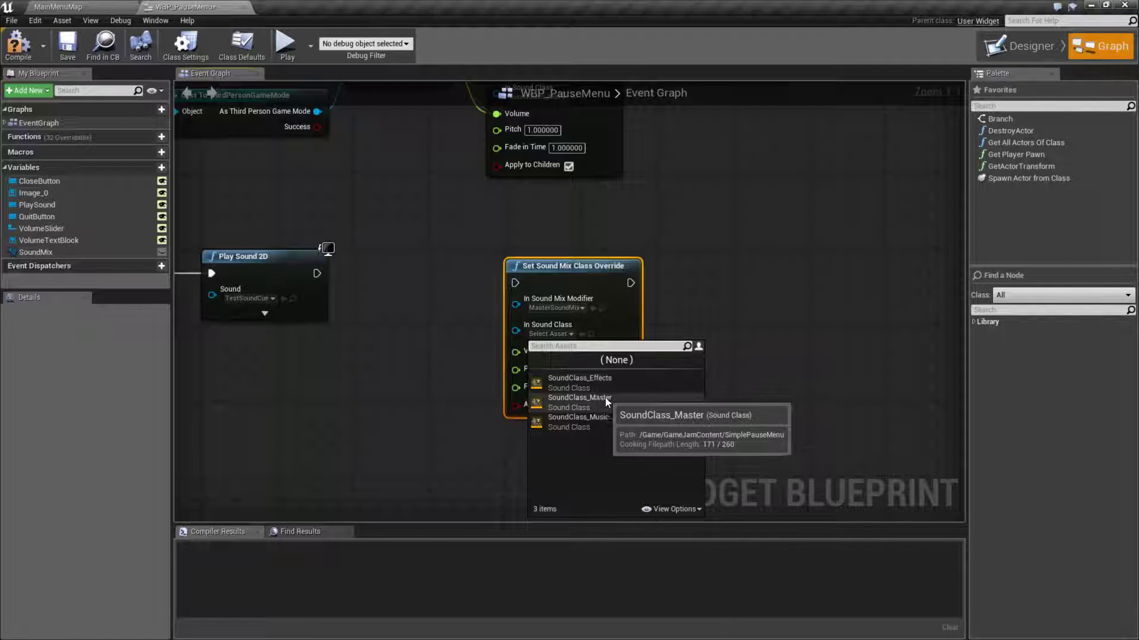
{"action": "mouse_move", "coordinate": [589, 436]}
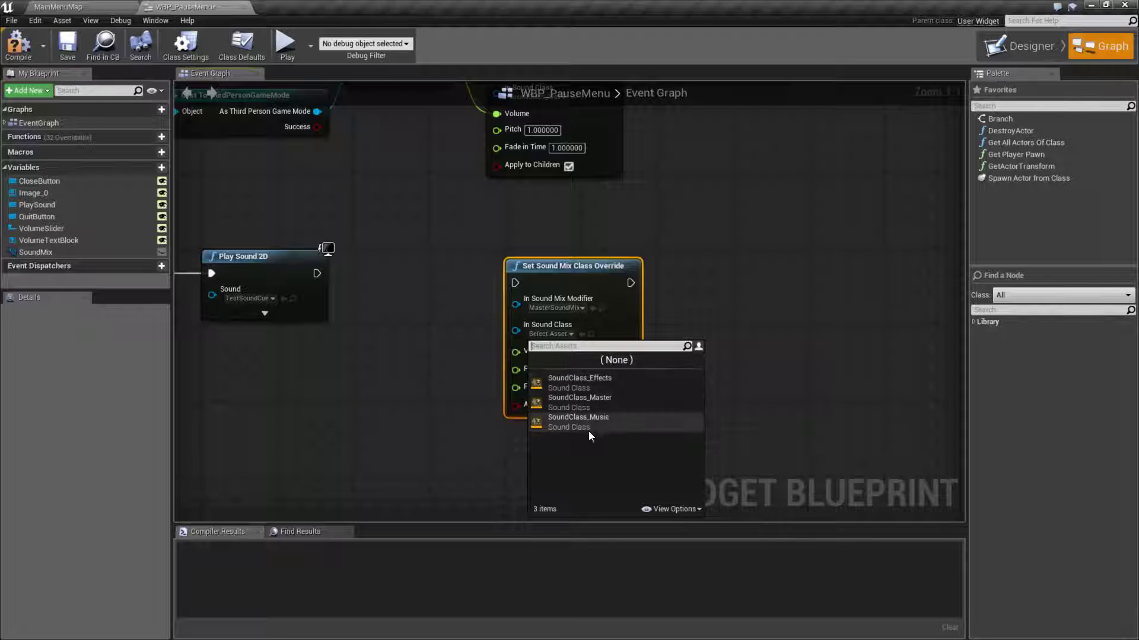
{"action": "mouse_move", "coordinate": [579, 398]}
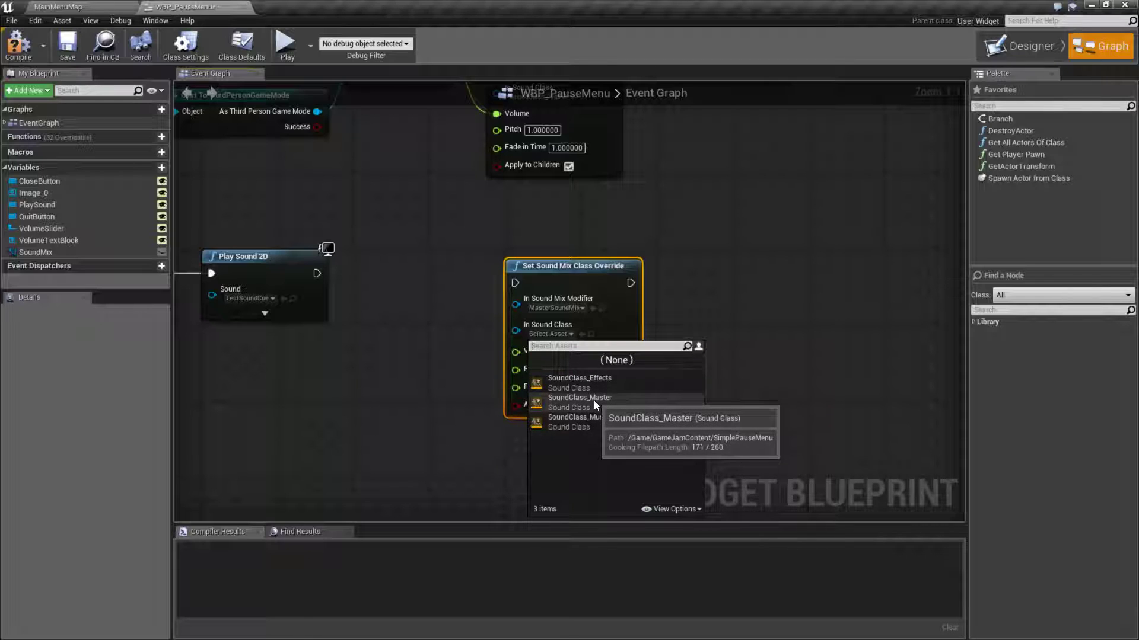
{"action": "left_click", "coordinate": [580, 398]}
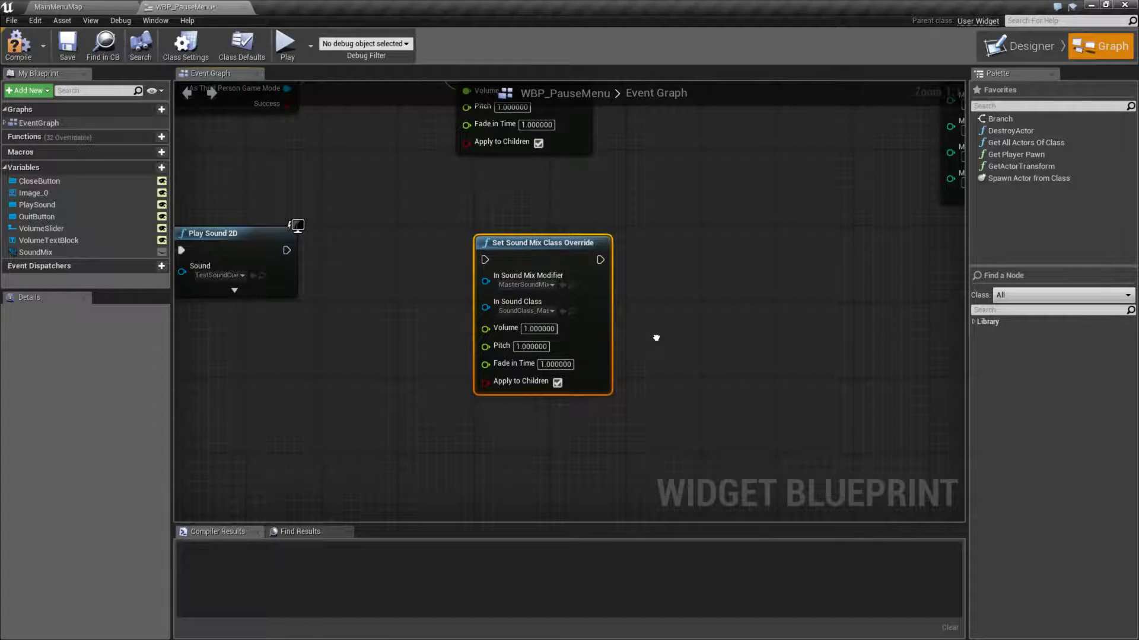
{"action": "mouse_move", "coordinate": [558, 382]}
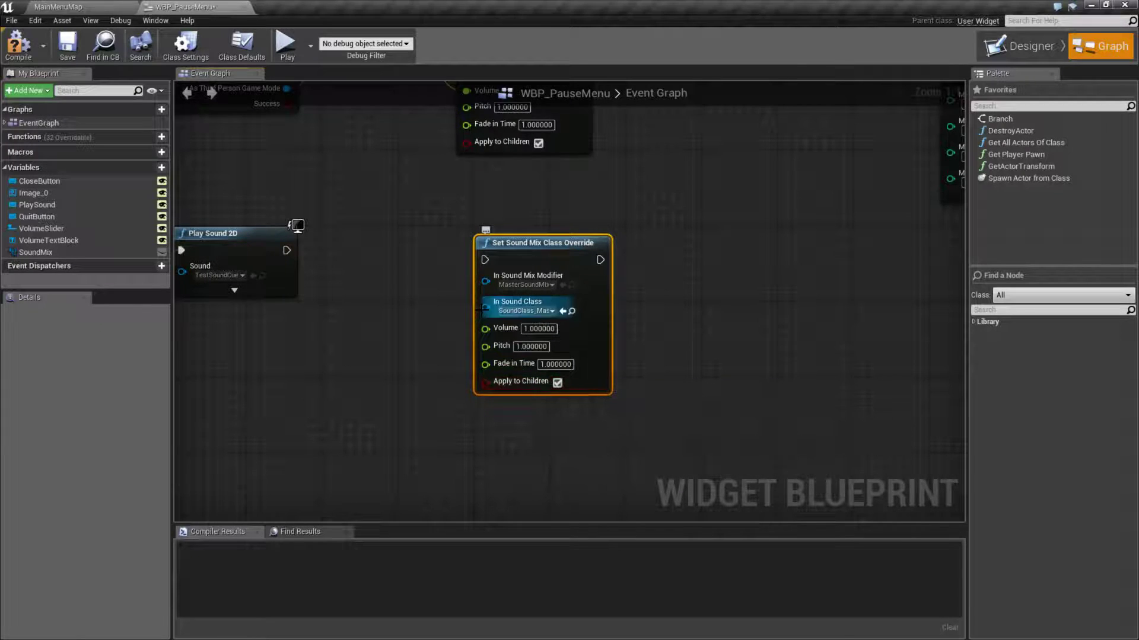
Step: Check SoundClass_Master's child classes, then chain a Push Sound Mix Modifier after the override
{"action": "left_click", "coordinate": [572, 310]}
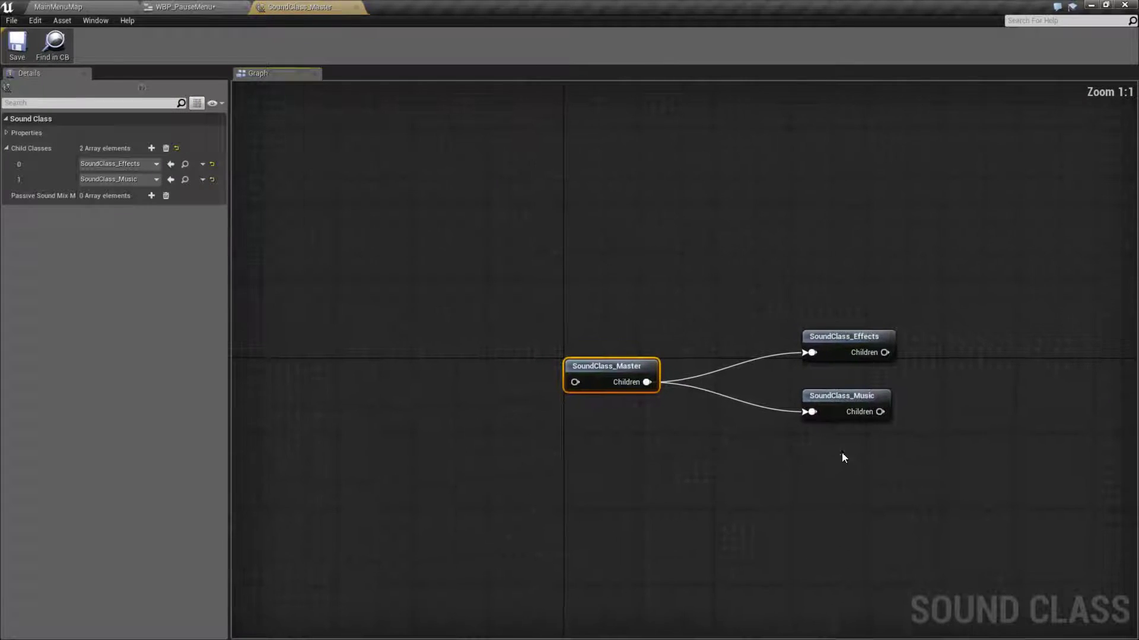
{"action": "left_click", "coordinate": [185, 7]}
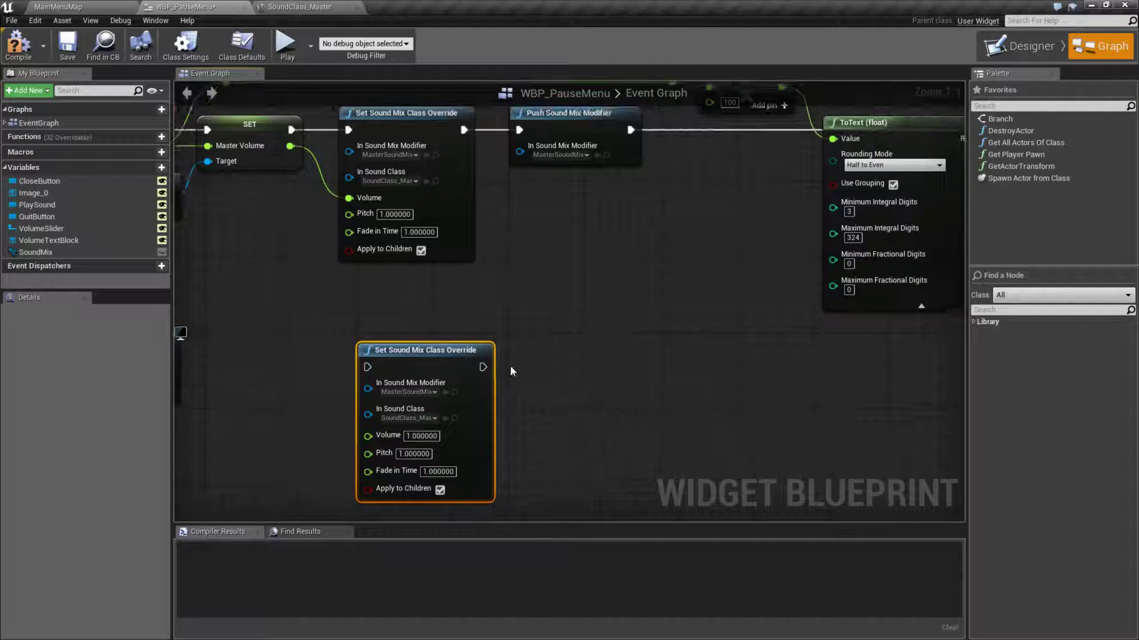
{"action": "left_click_drag", "start_coordinate": [483, 366], "coordinate": [544, 368]}
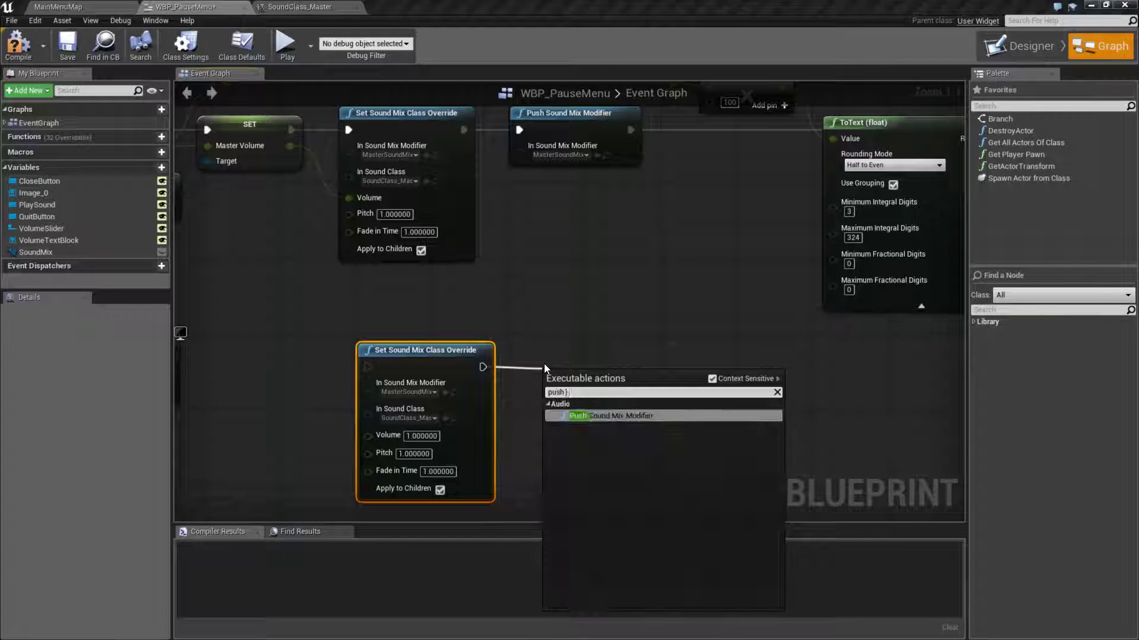
{"action": "left_click", "coordinate": [610, 415]}
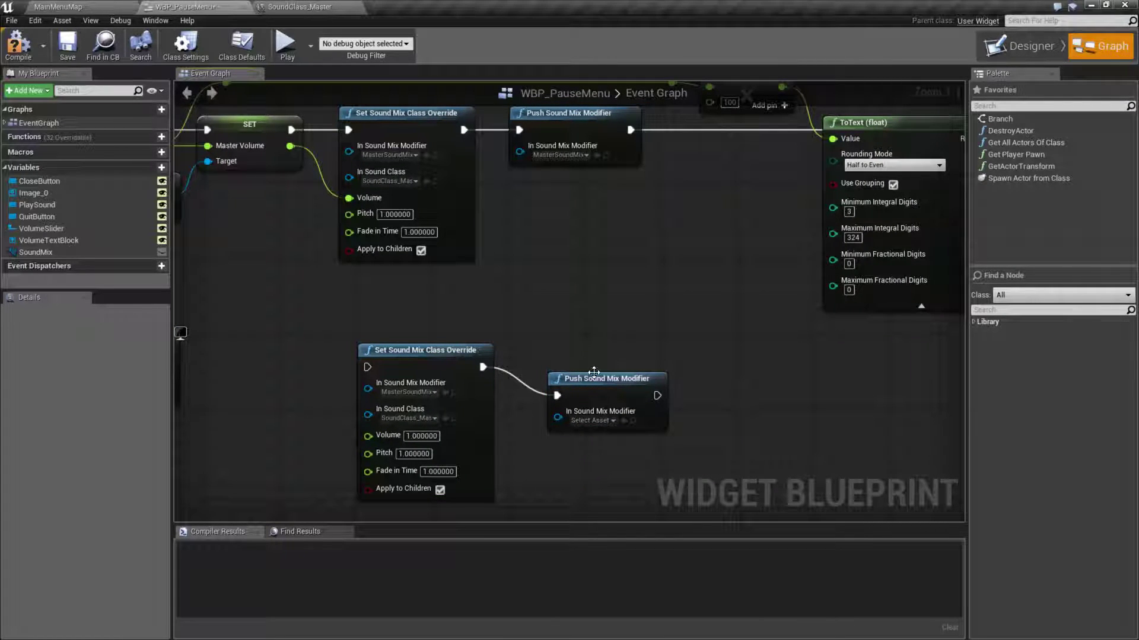
{"action": "left_click_drag", "start_coordinate": [606, 378], "coordinate": [602, 350]}
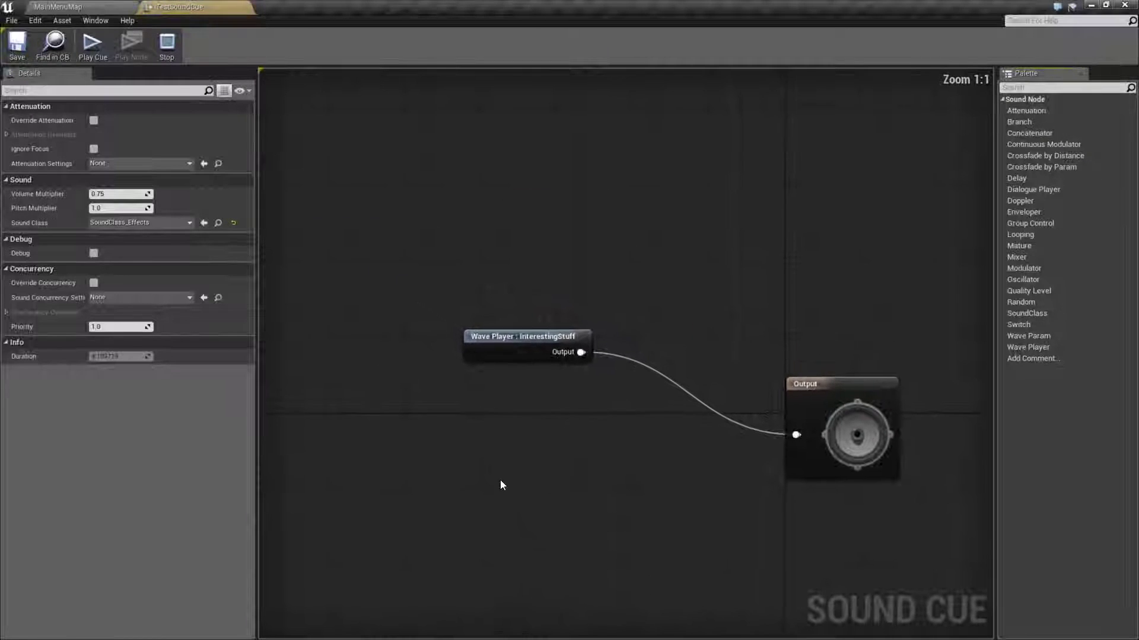
{"action": "mouse_move", "coordinate": [116, 223]}
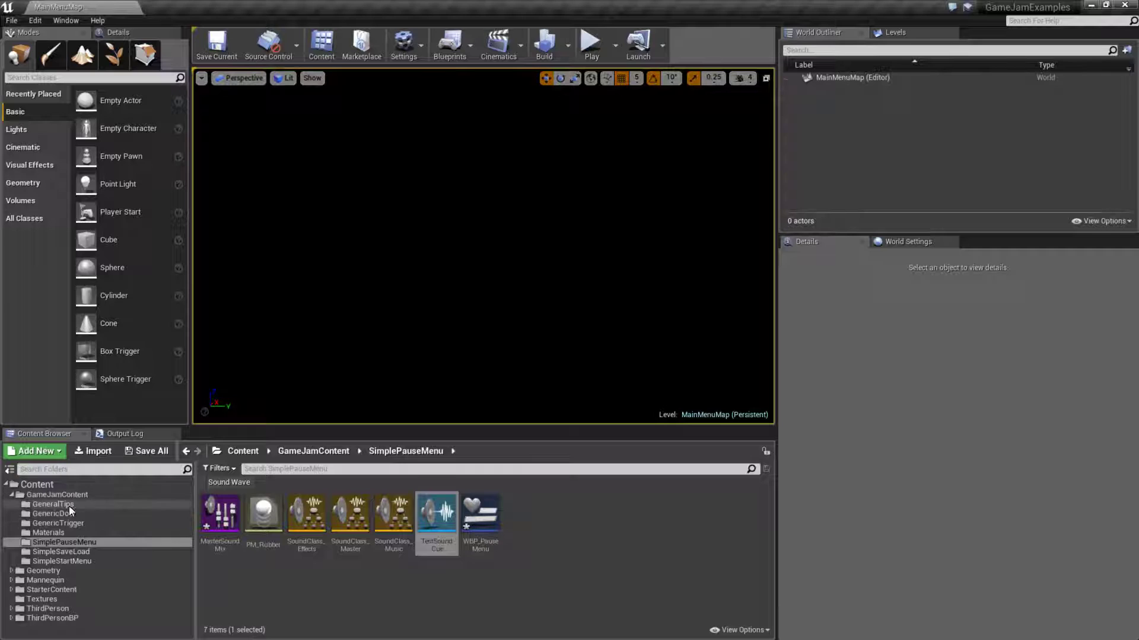
Step: Show GeneralTips and inspect VR_shep_scale_down_01's Master sound class, then clear the selection
{"action": "left_click", "coordinate": [52, 504]}
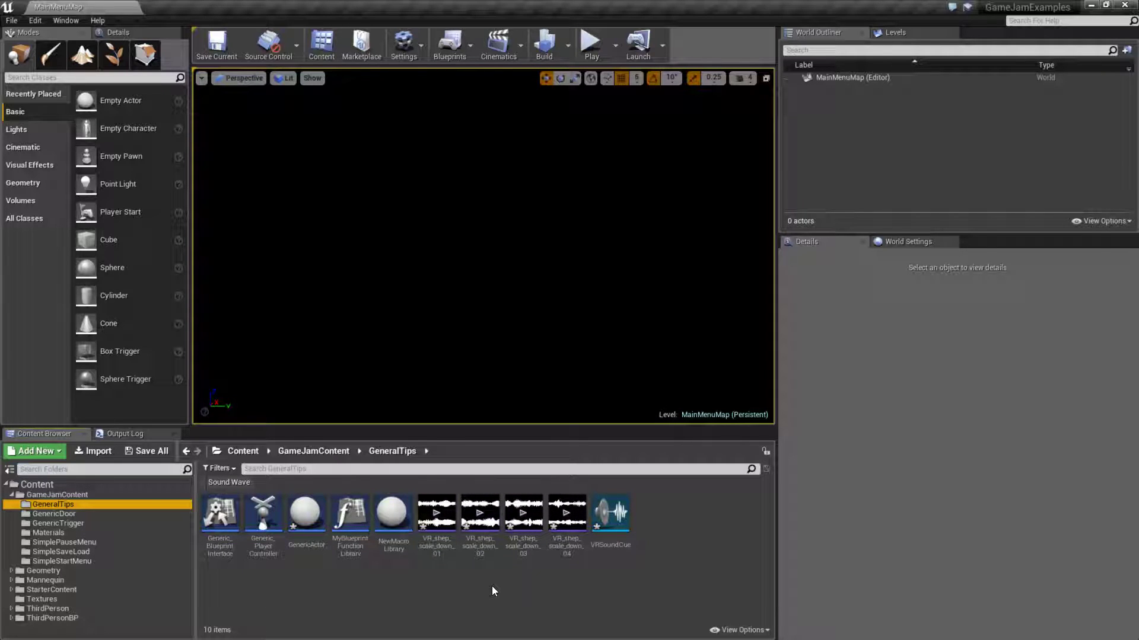
{"action": "double_click", "coordinate": [437, 513]}
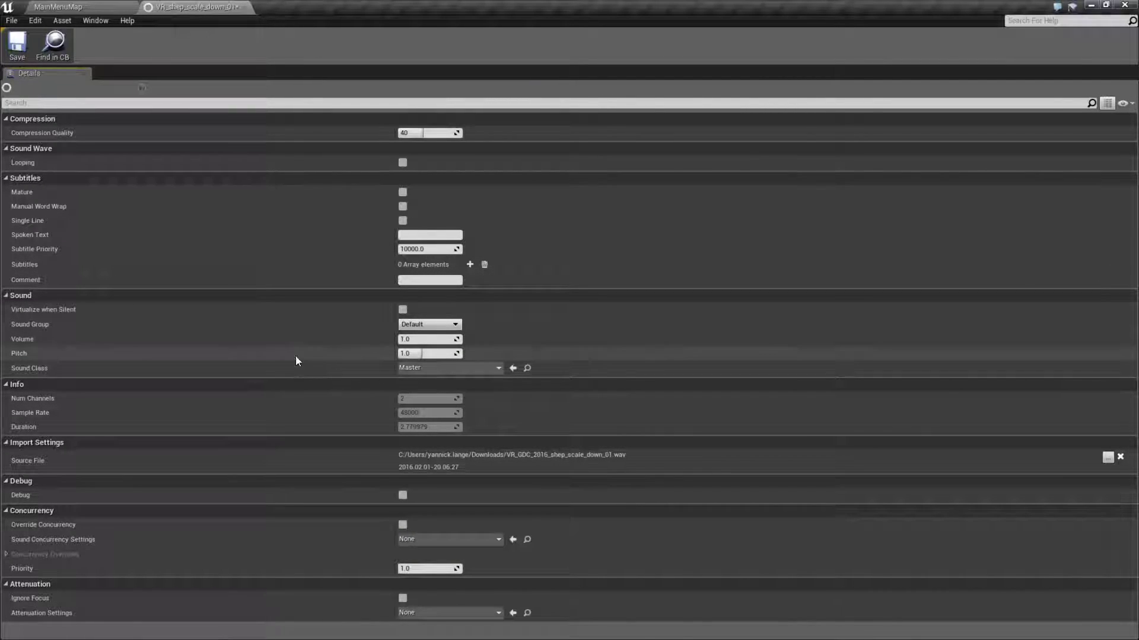
{"action": "left_click", "coordinate": [449, 368]}
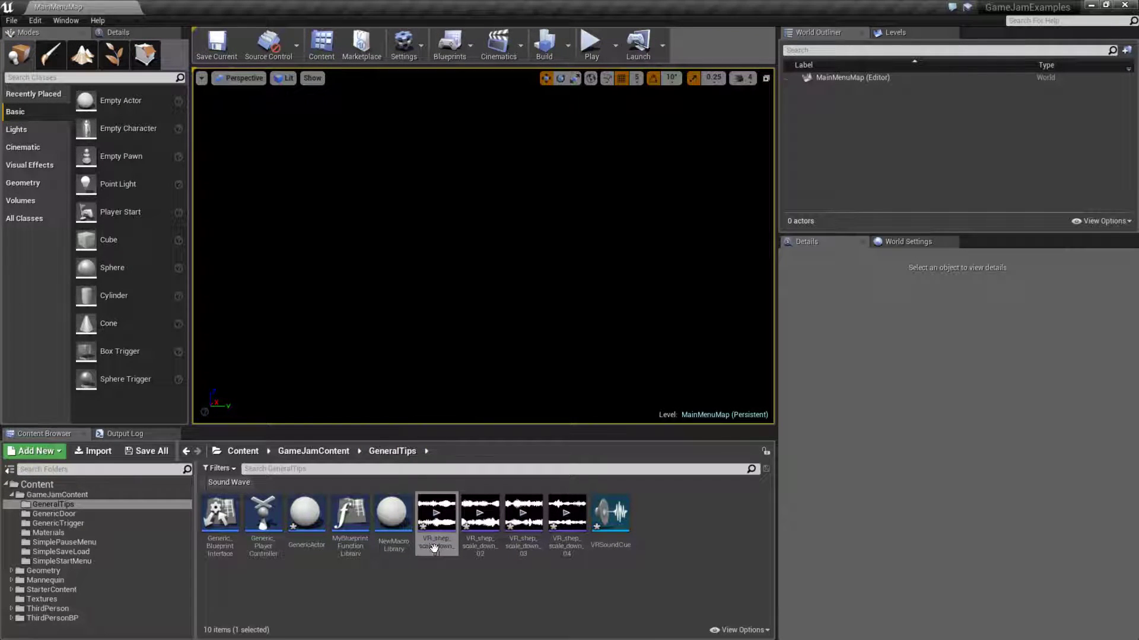
{"action": "left_click", "coordinate": [501, 589]}
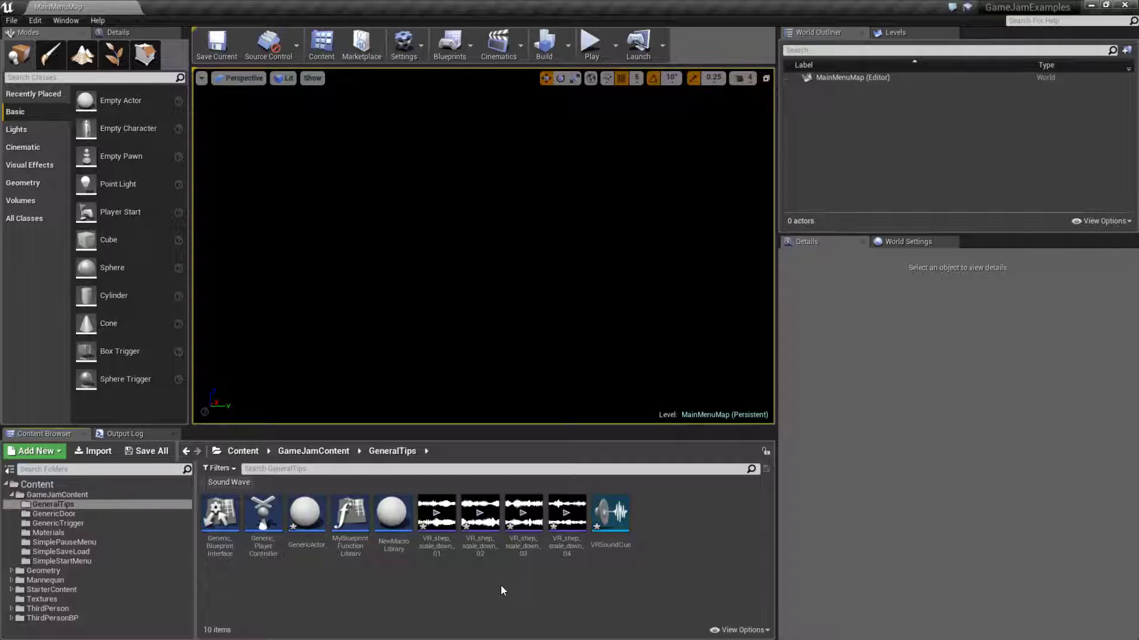